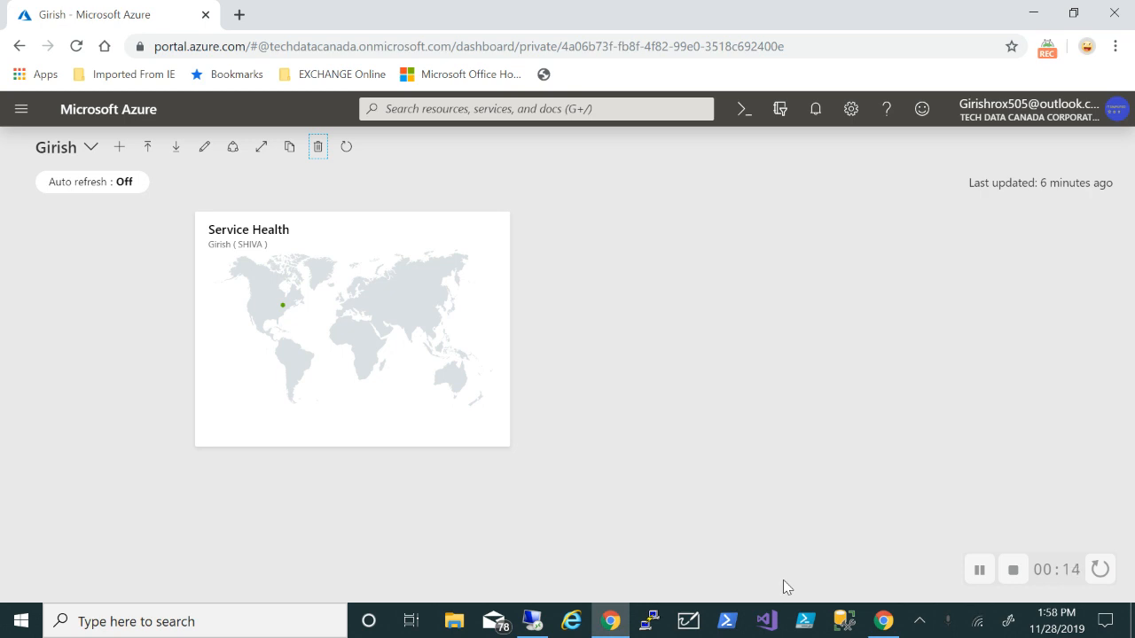
mouse_move(517, 556)
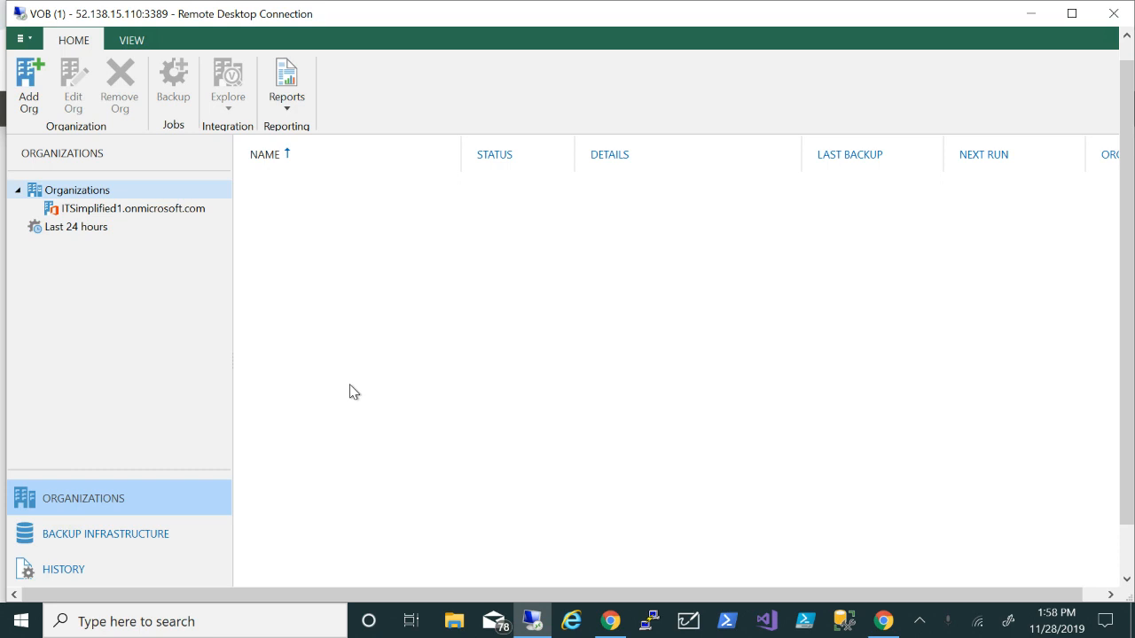
mouse_move(27, 39)
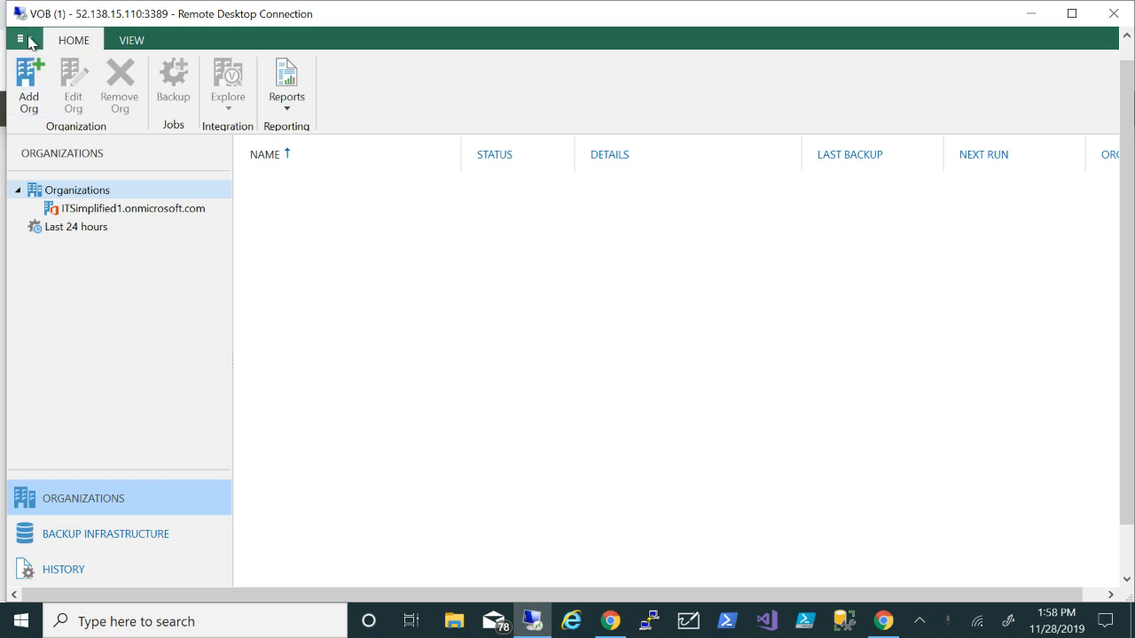
Open Upgrade from the main menu to see installed version 4.0.0.1345, then cancel
click(21, 42)
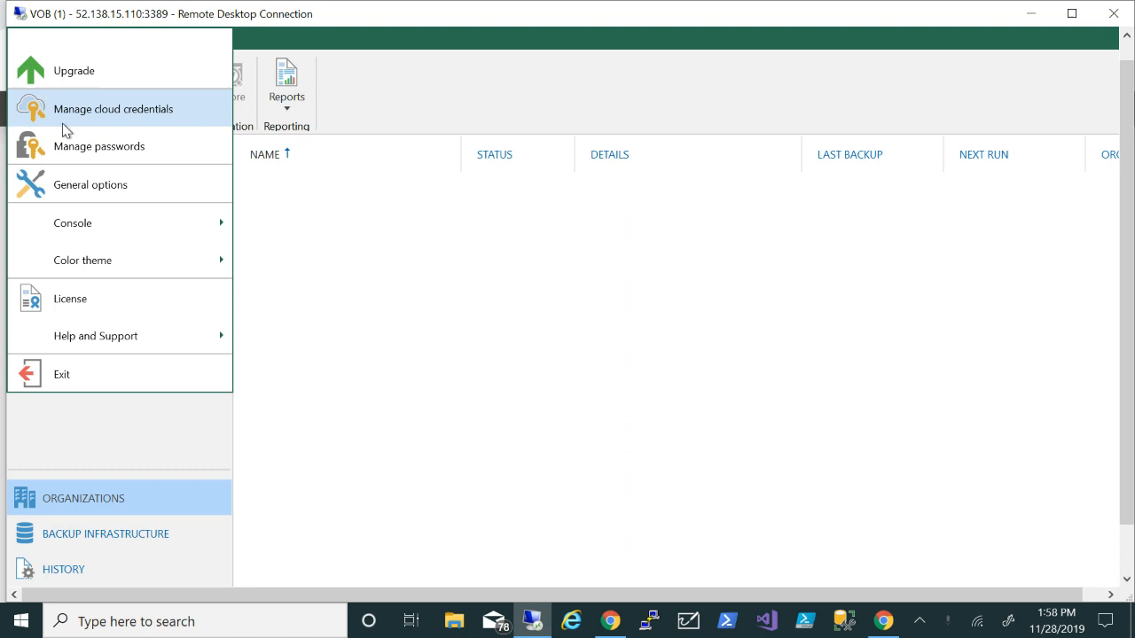
mouse_move(118, 157)
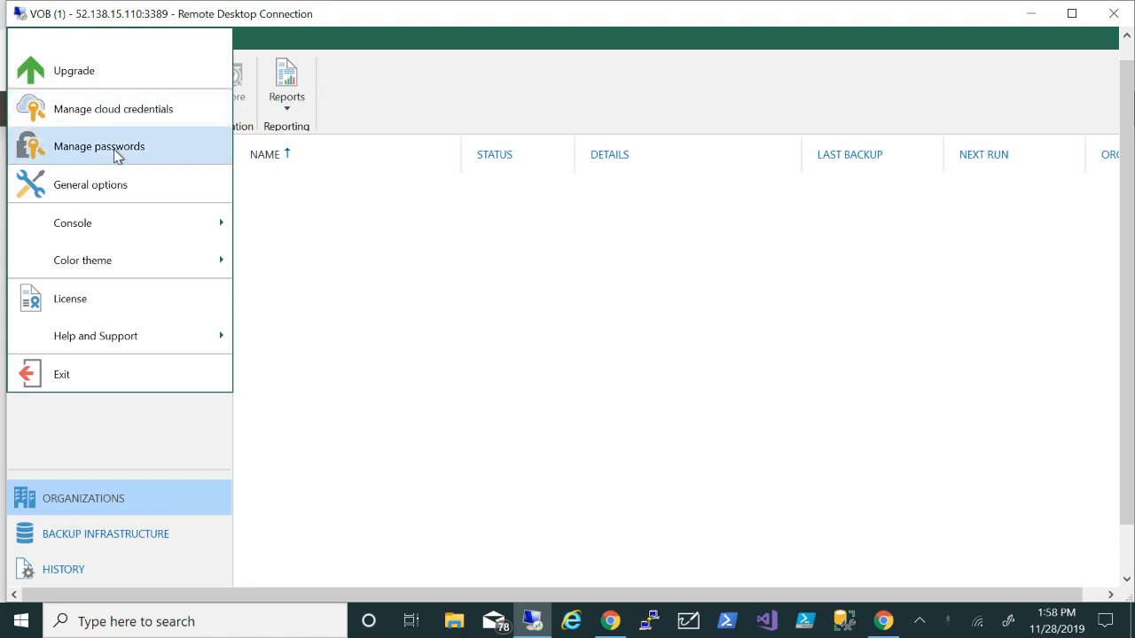
mouse_move(125, 197)
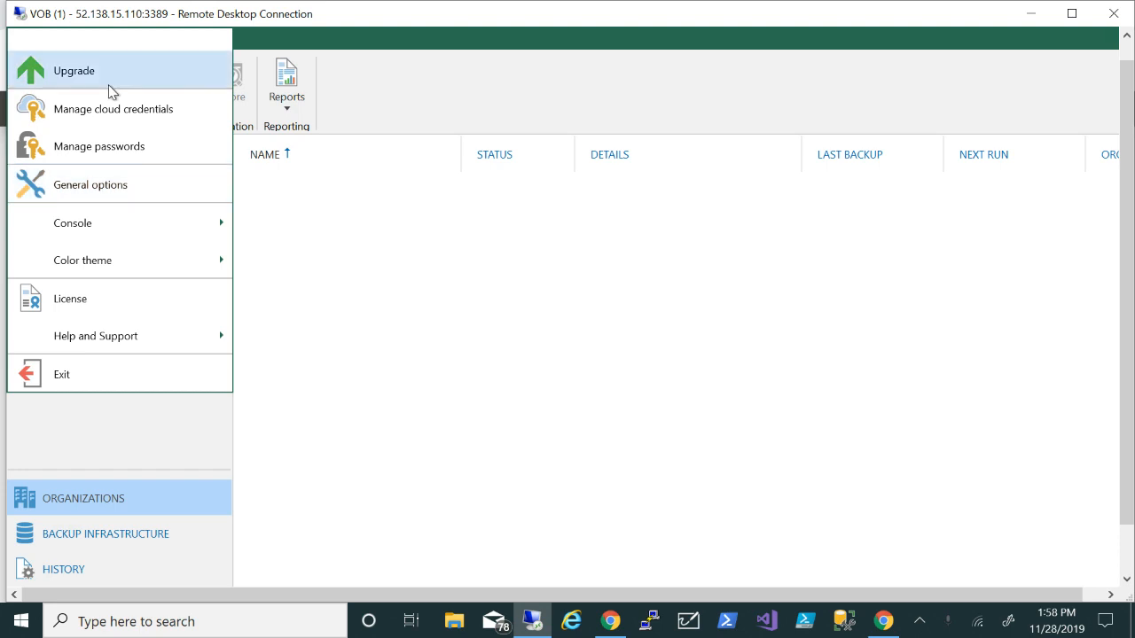
click(75, 70)
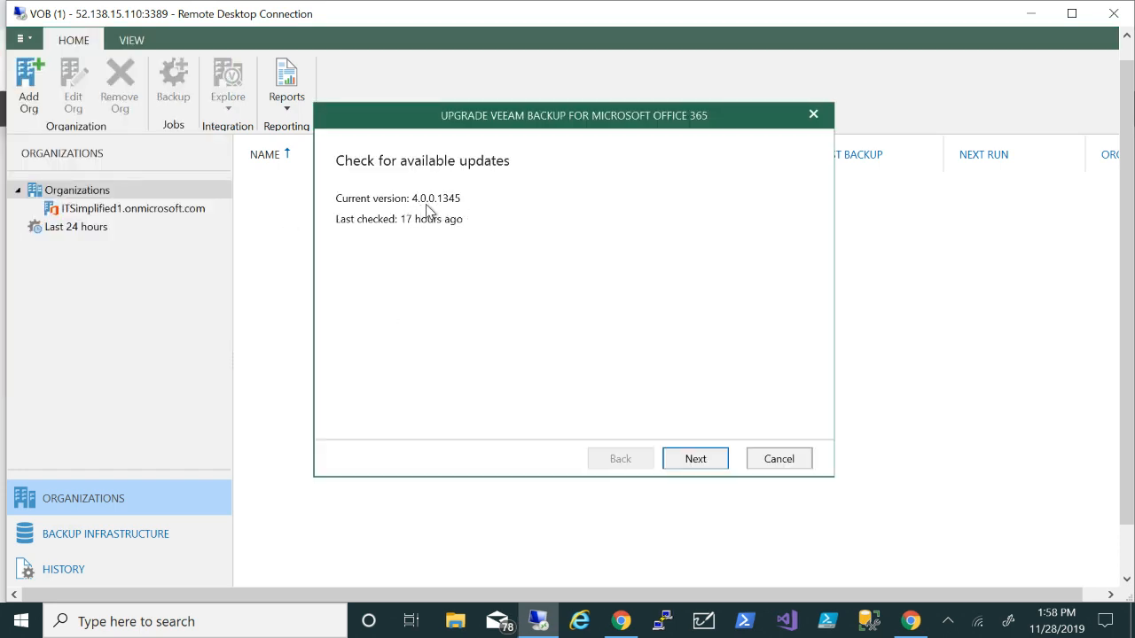
mouse_move(720, 362)
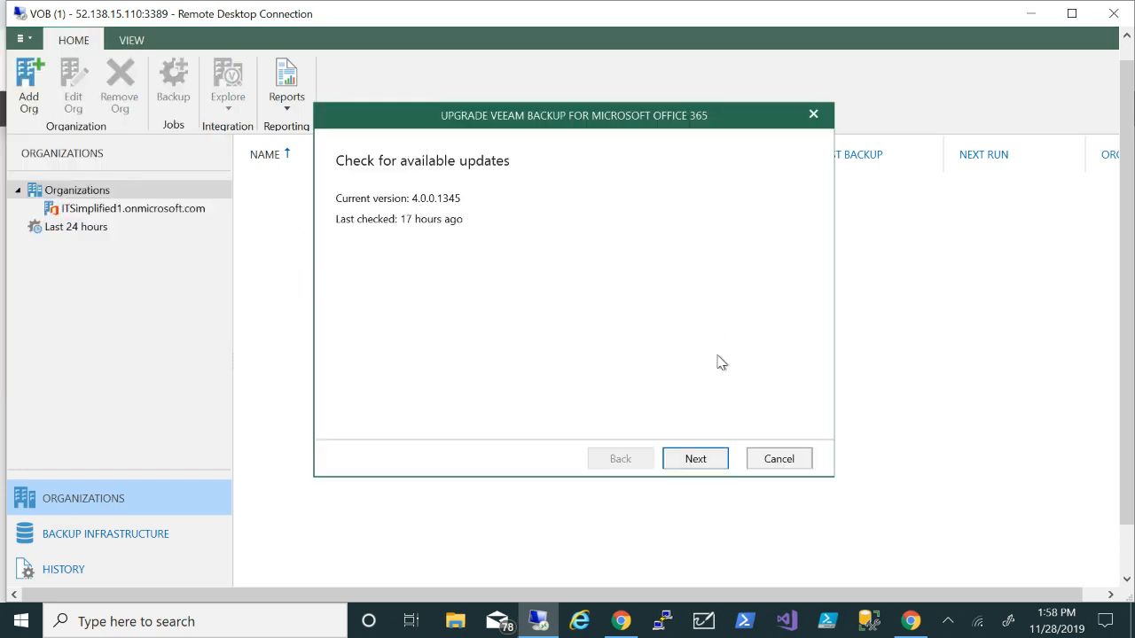
mouse_move(814, 114)
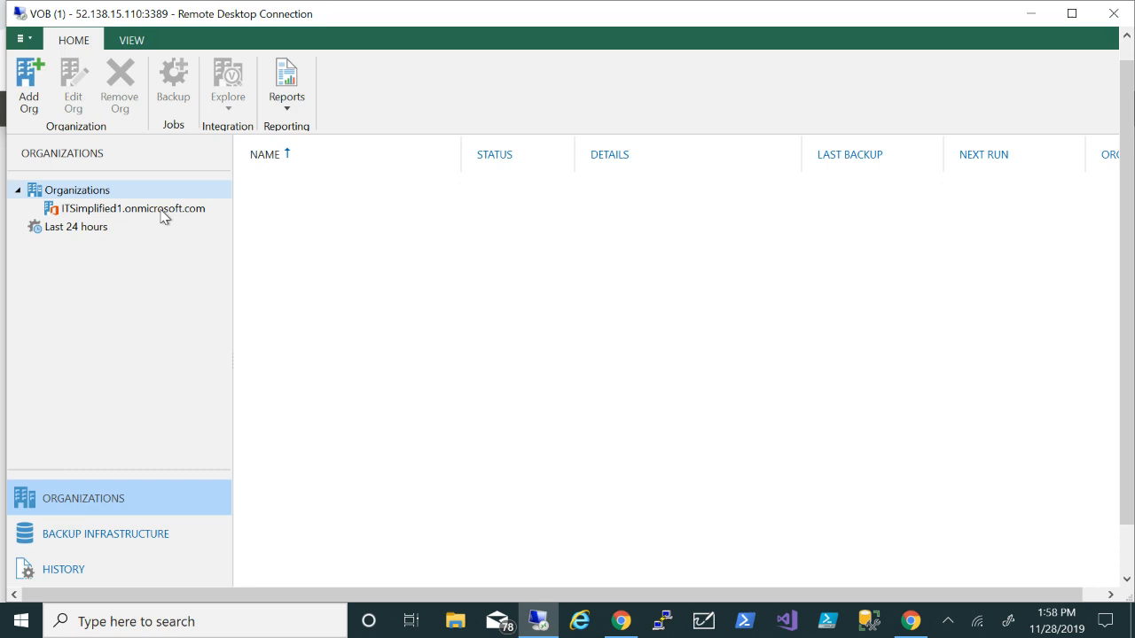
mouse_move(184, 265)
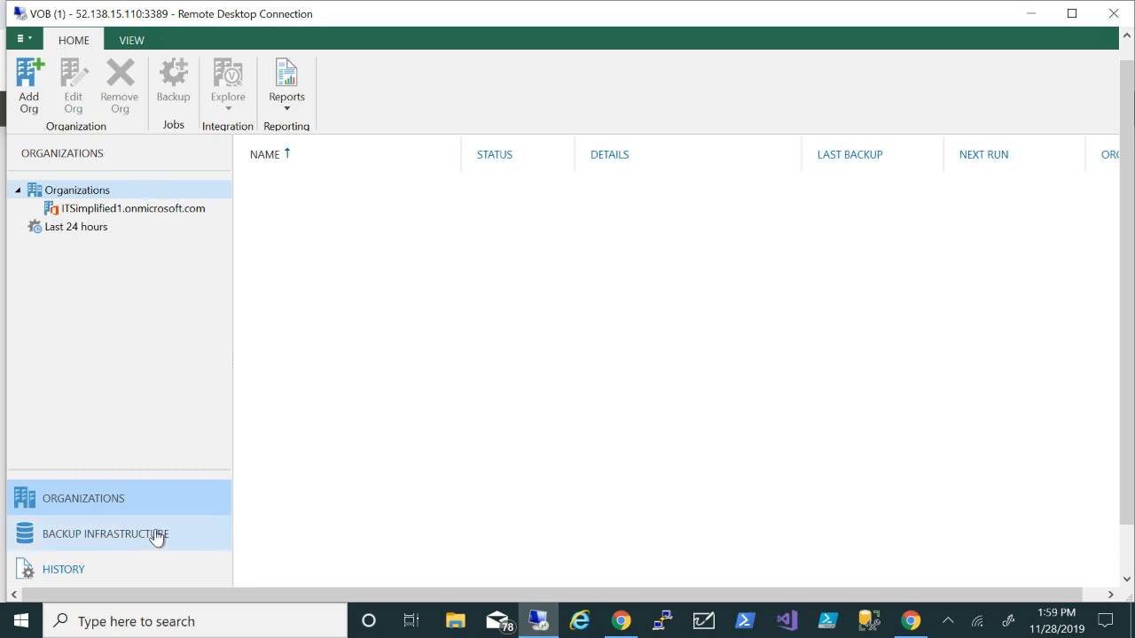
Go from Backup Infrastructure through Backup Repositories to the empty Object Storage Repositories list
click(104, 534)
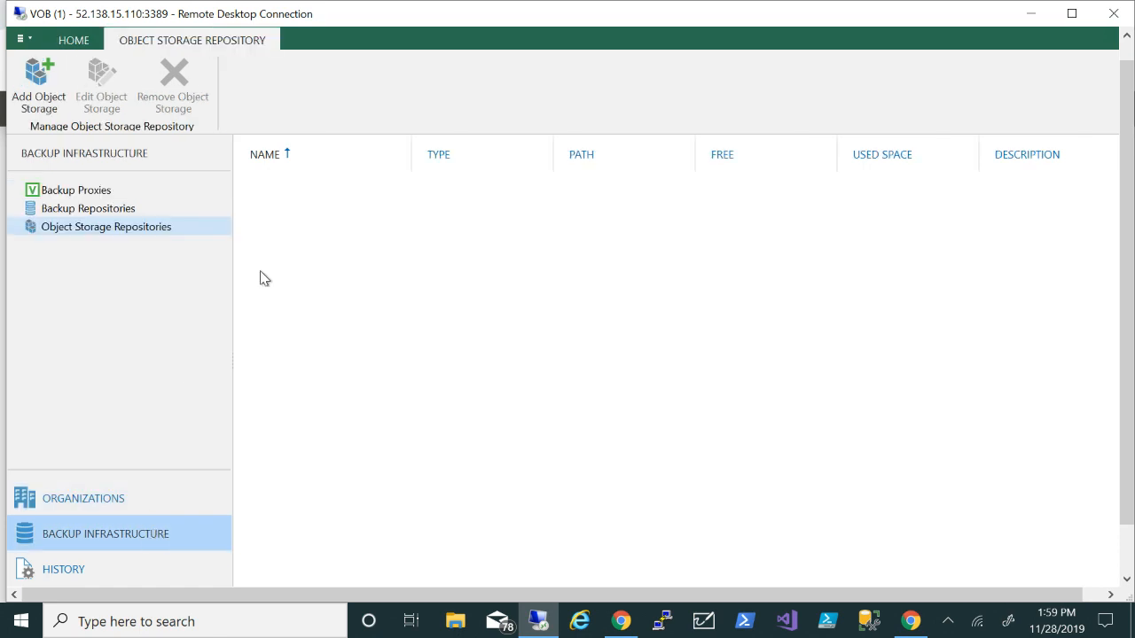
mouse_move(124, 219)
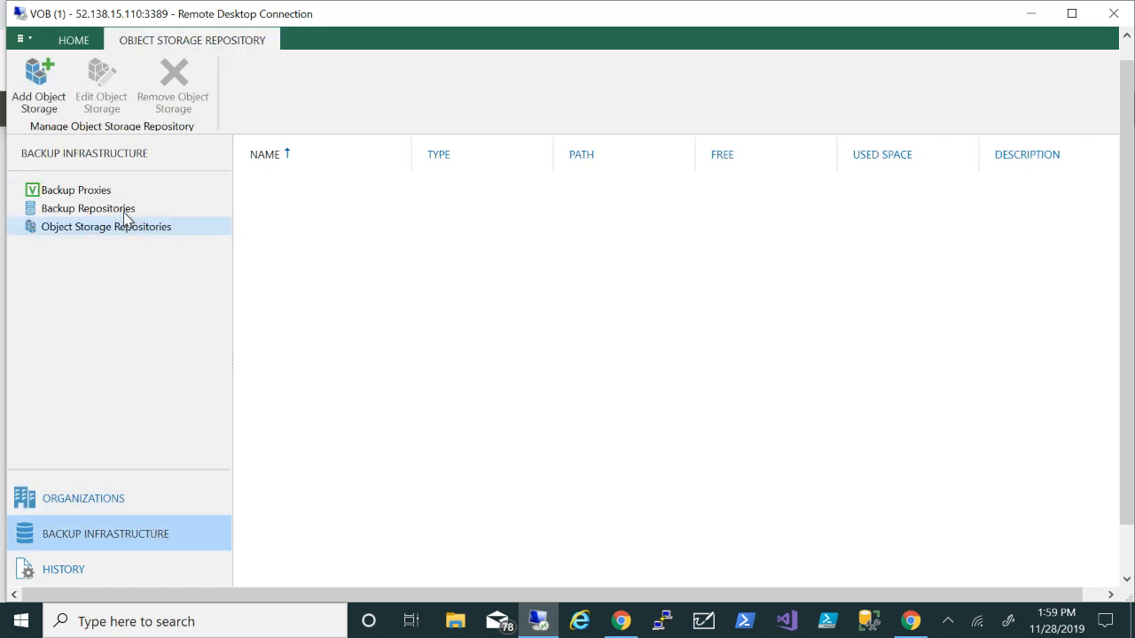
click(87, 208)
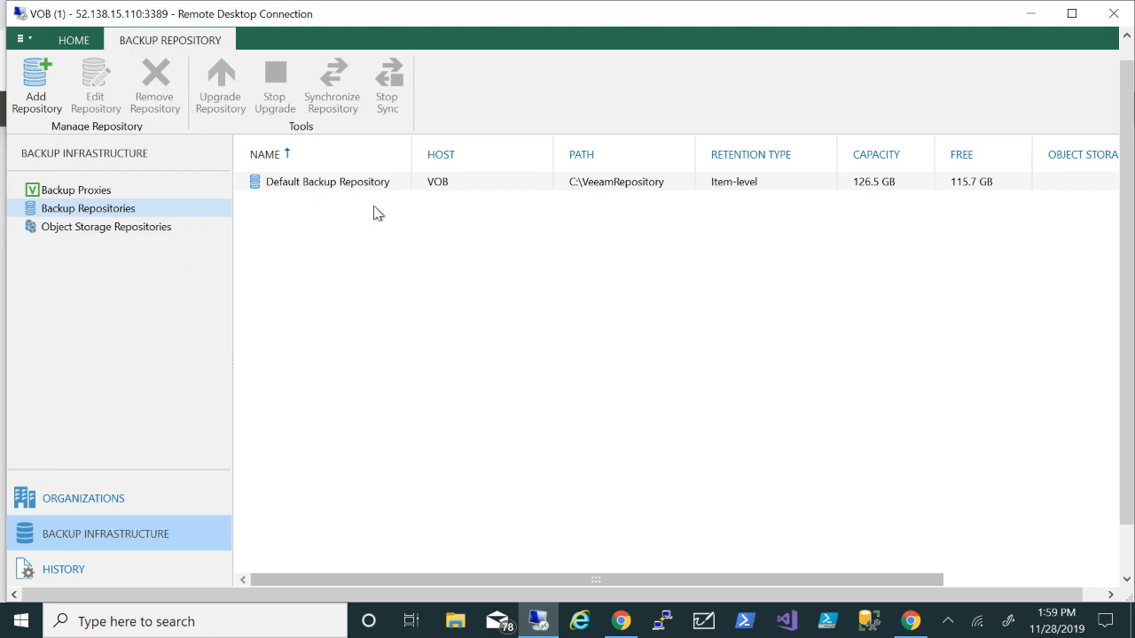
mouse_move(142, 238)
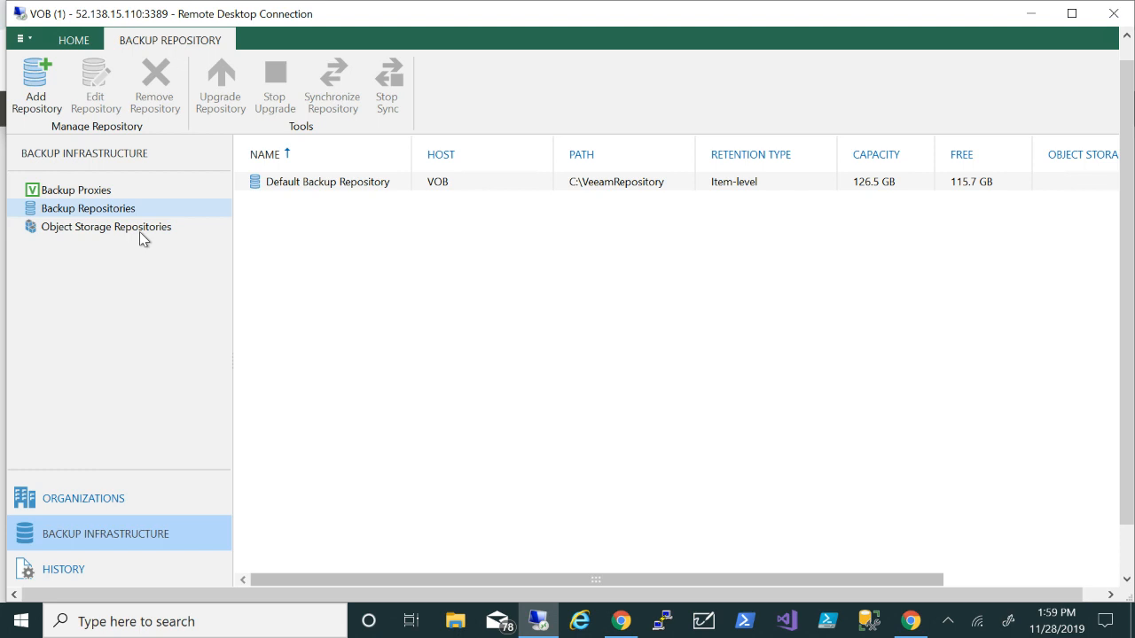
click(106, 226)
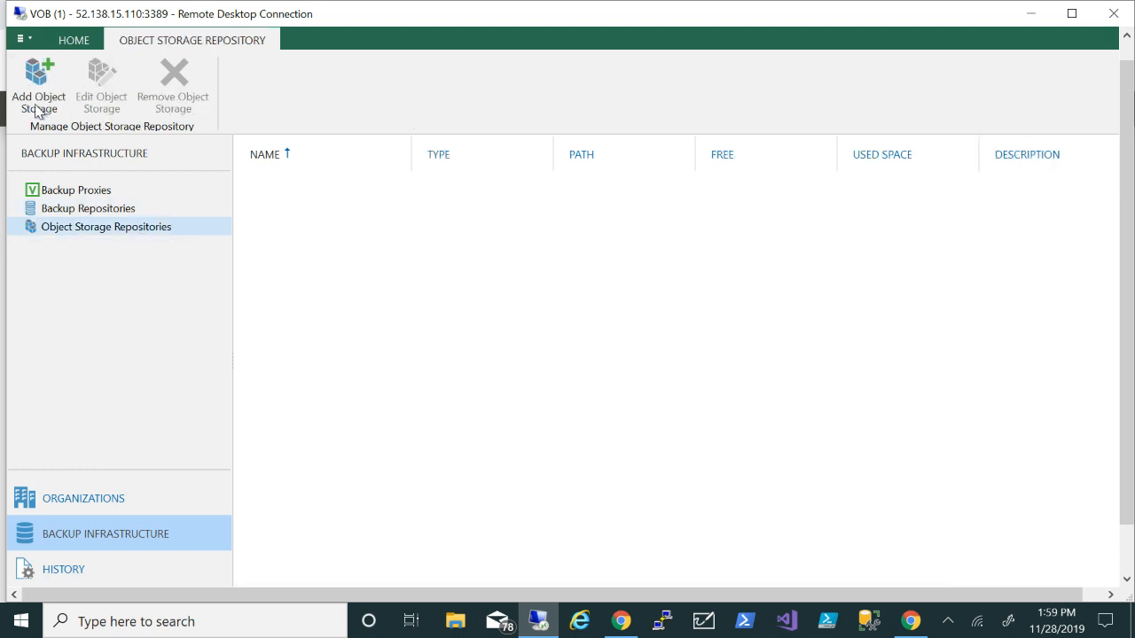
Start a new object storage repository named 'Azure BLOB'
click(38, 75)
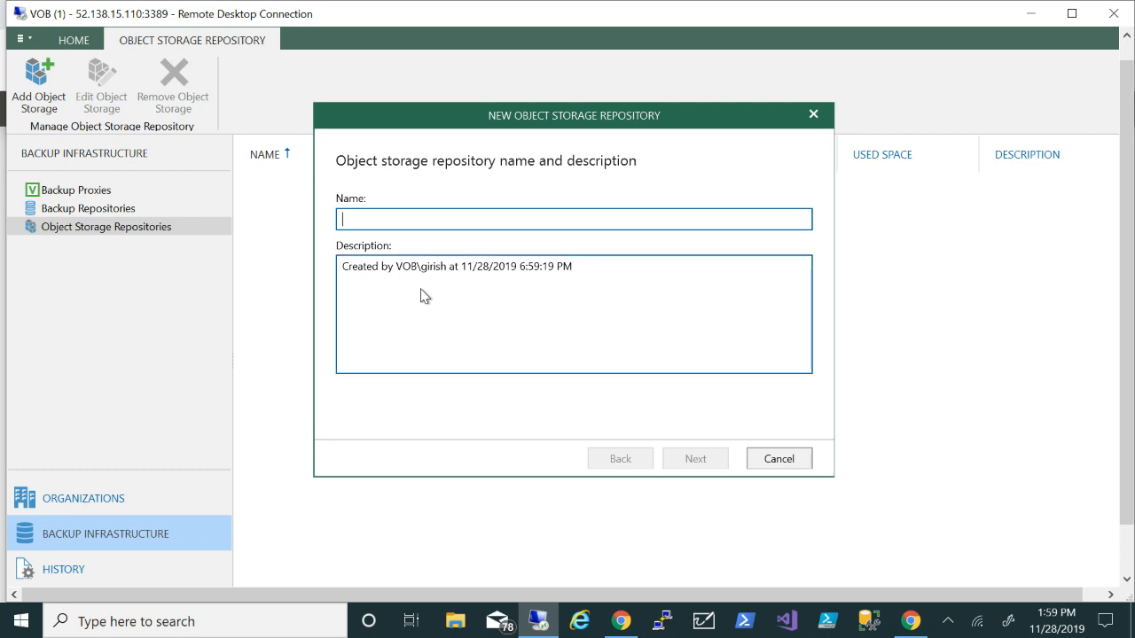
click(570, 219)
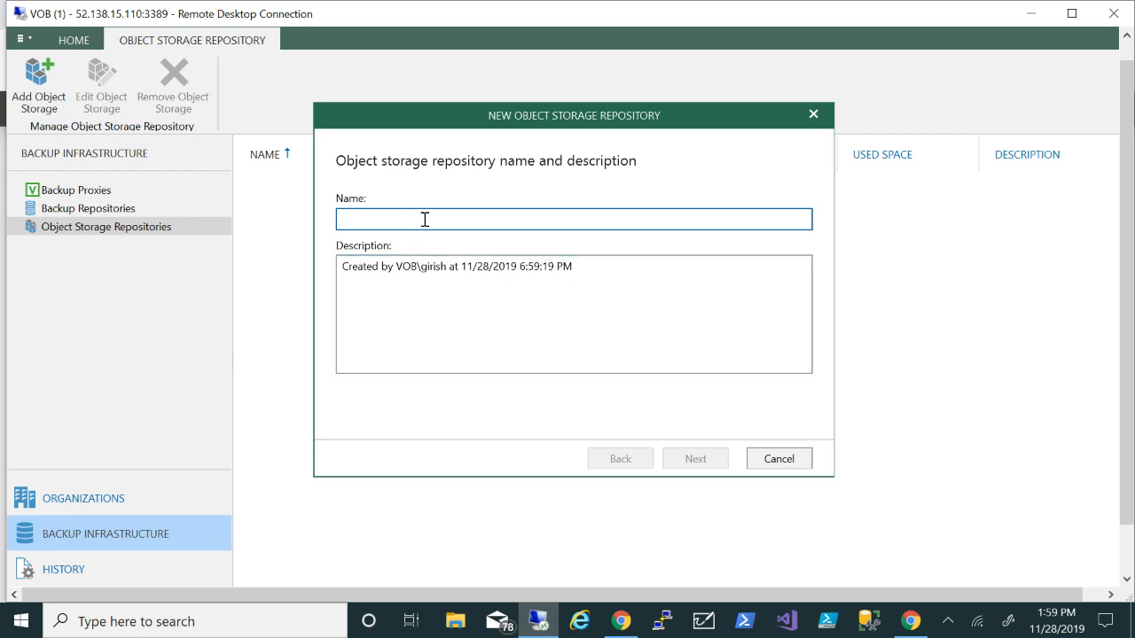
text(Azure Bl)
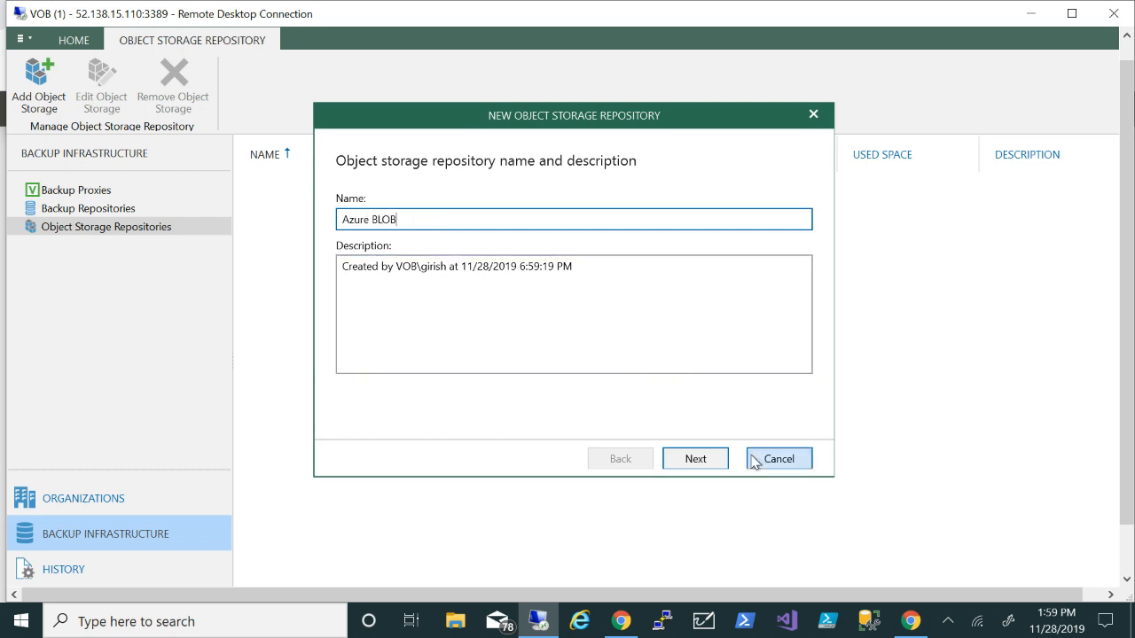
click(695, 458)
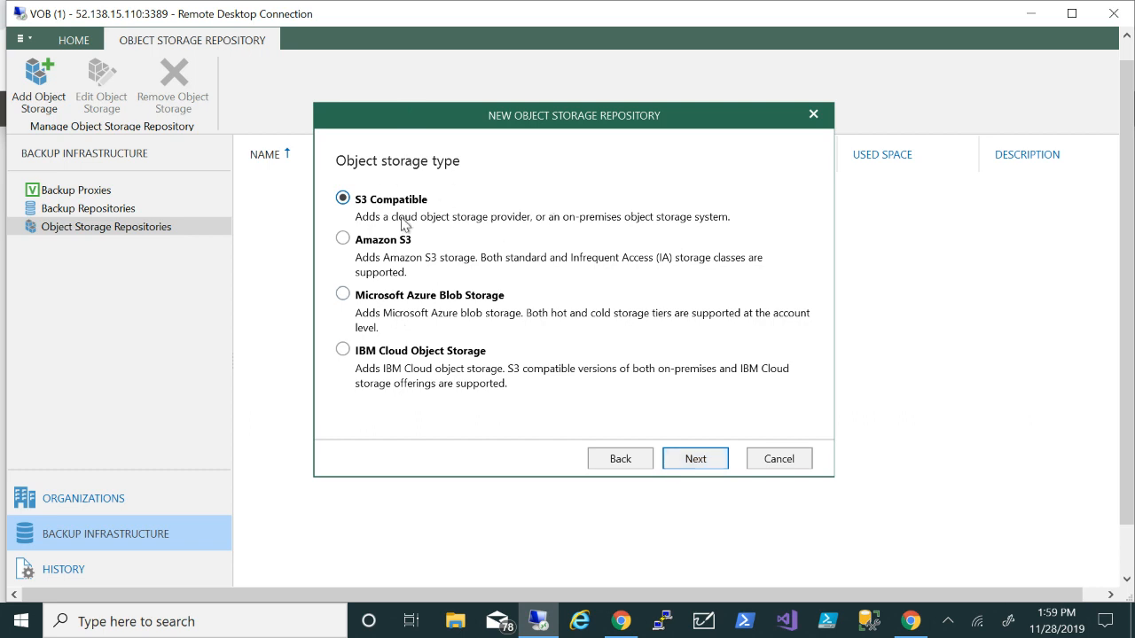
mouse_move(578, 272)
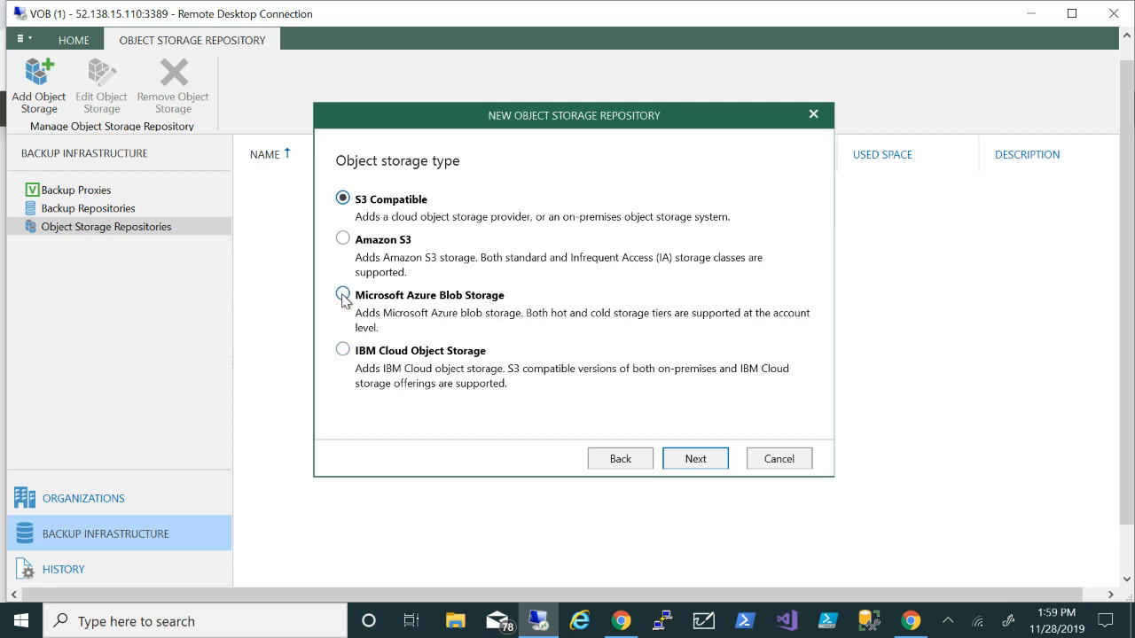
Choose Microsoft Azure Blob Storage as the repository type and advance to account settings
click(342, 295)
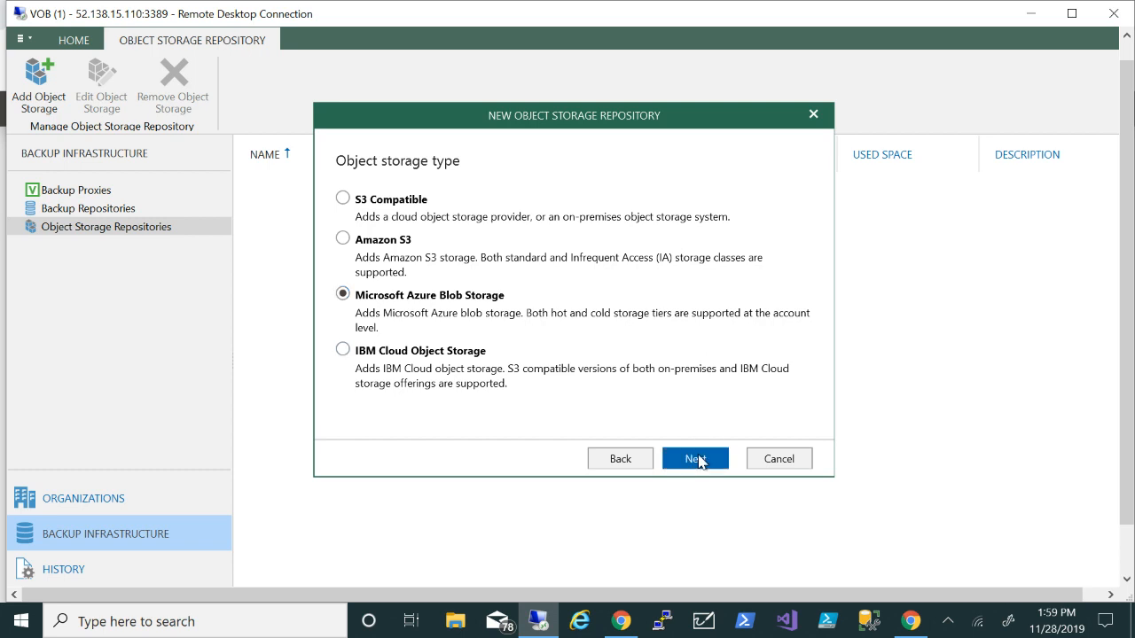
click(695, 459)
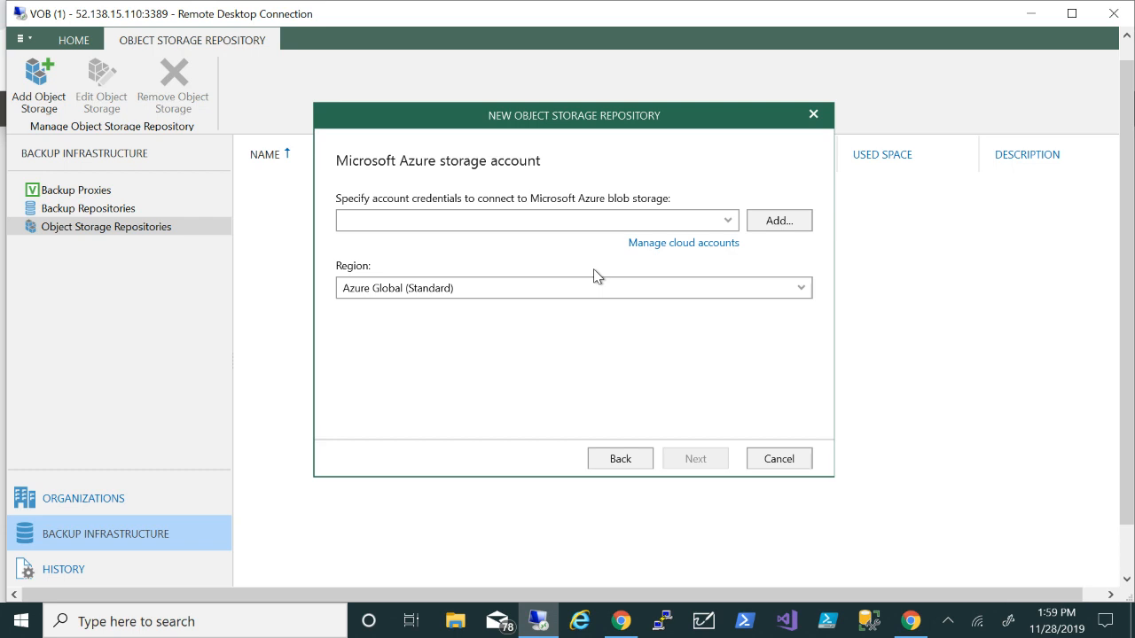
click(621, 621)
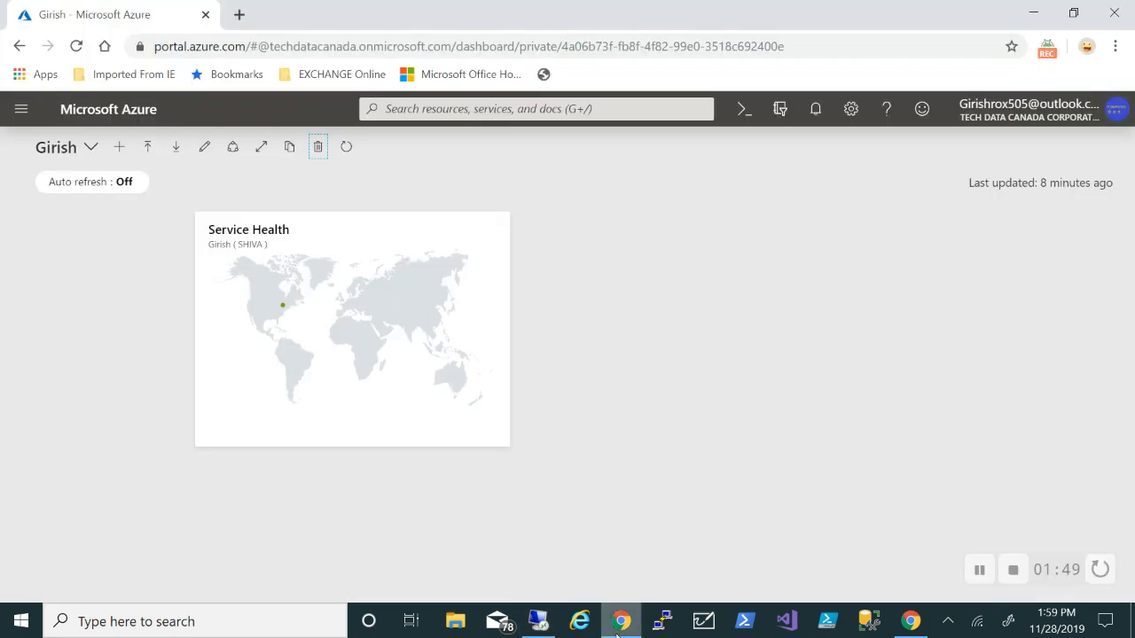
Search 'storage', open Storage accounts, and start creating a storage account
click(523, 108)
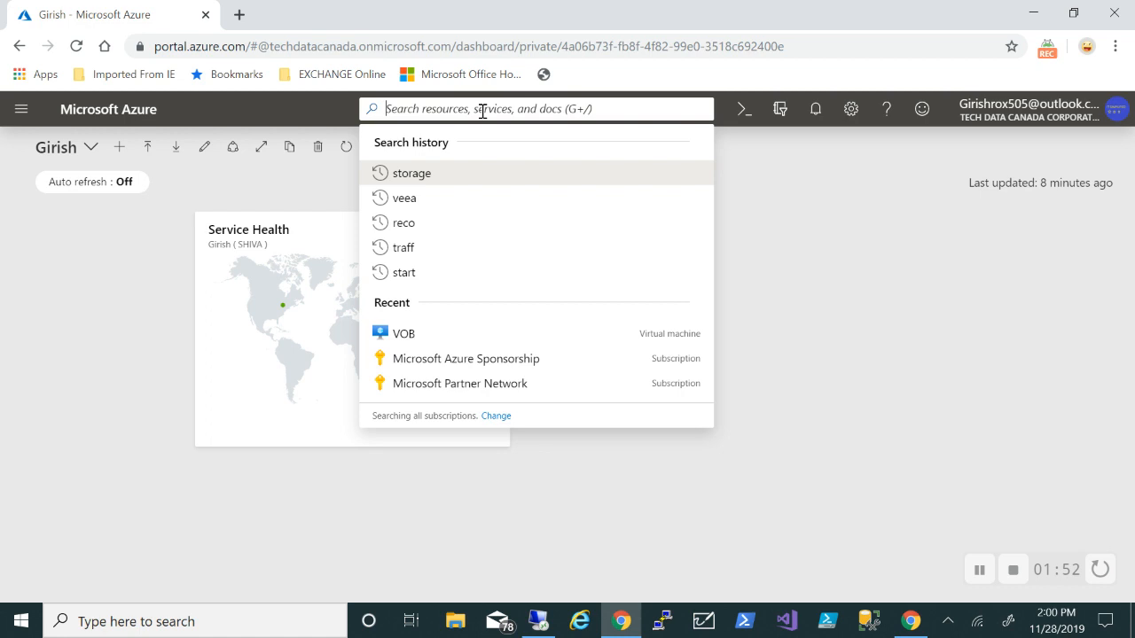
text(storage)
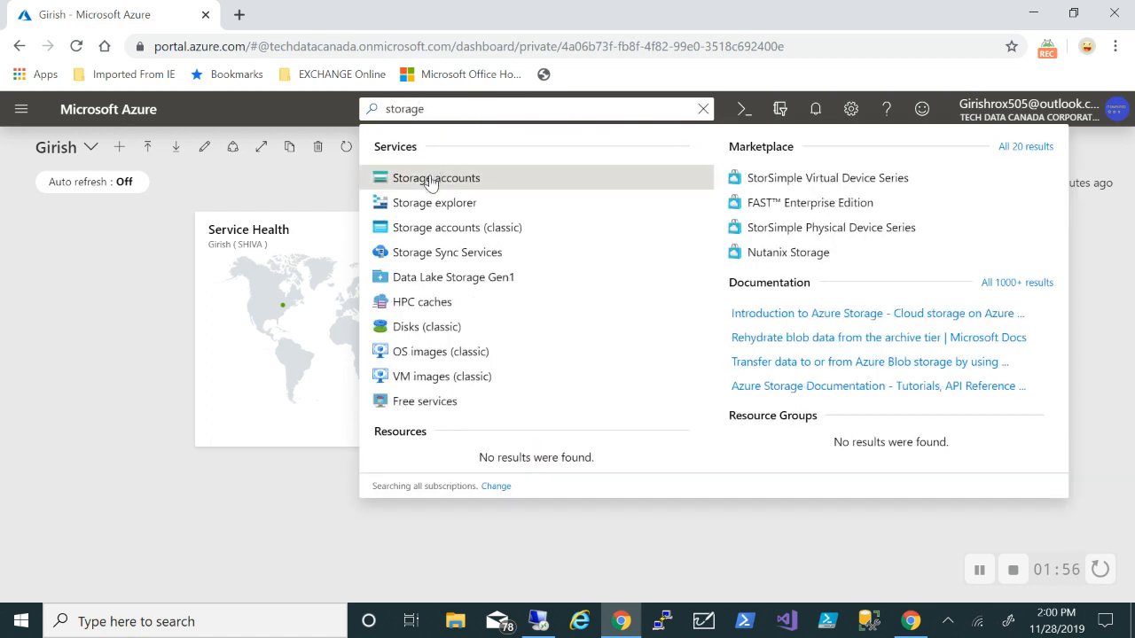
click(436, 177)
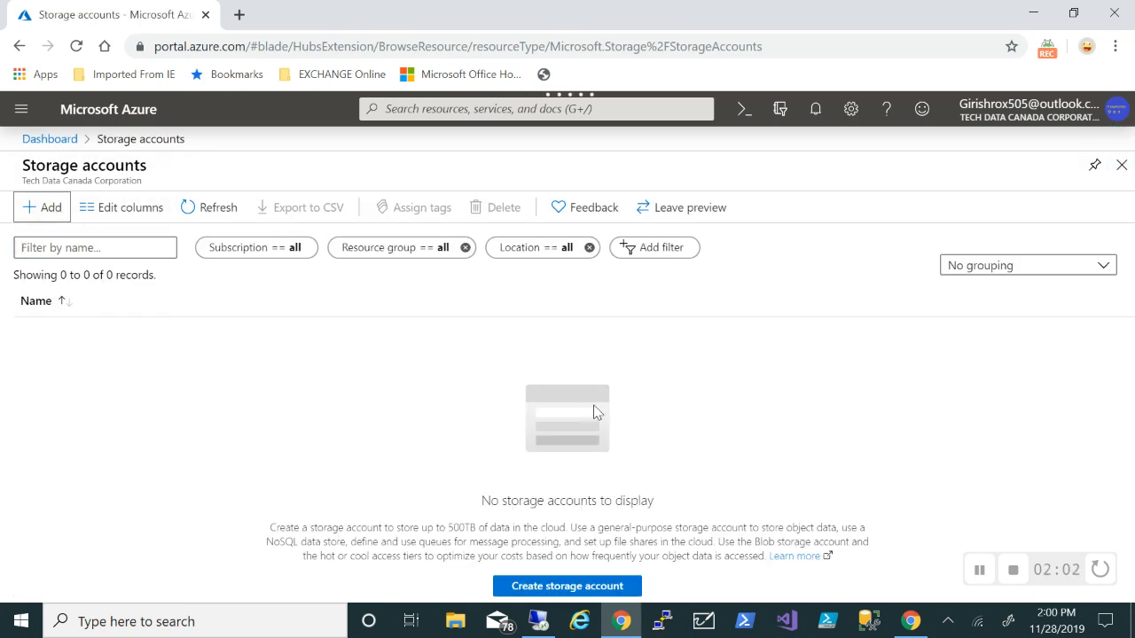
click(567, 586)
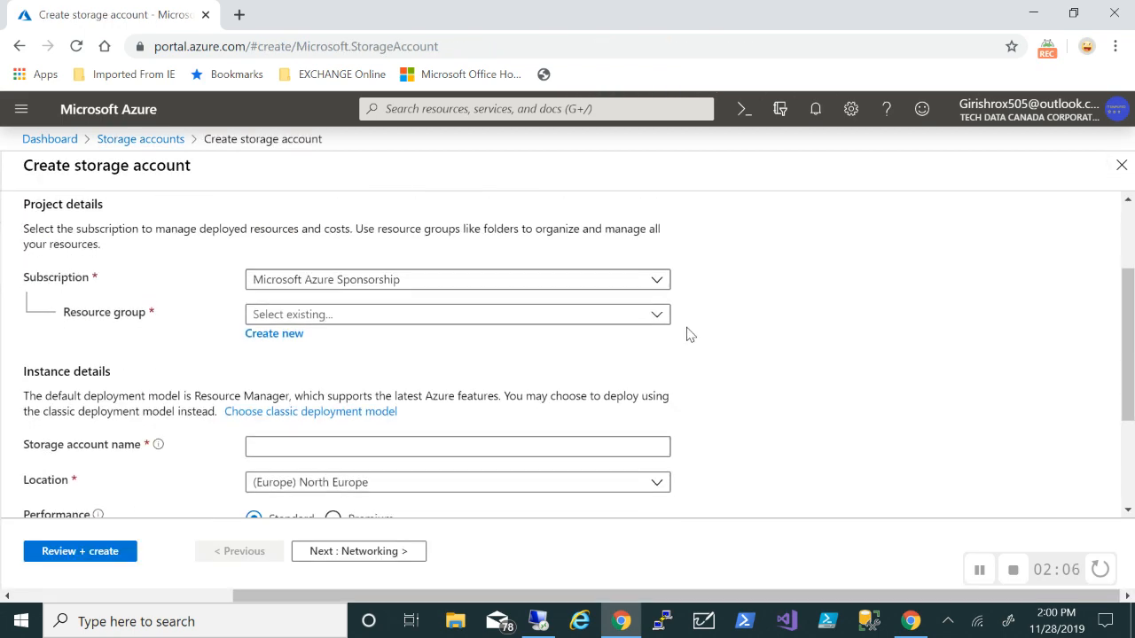
Set resource group DemoRg, account name demosa101 and location Canada Central
click(456, 314)
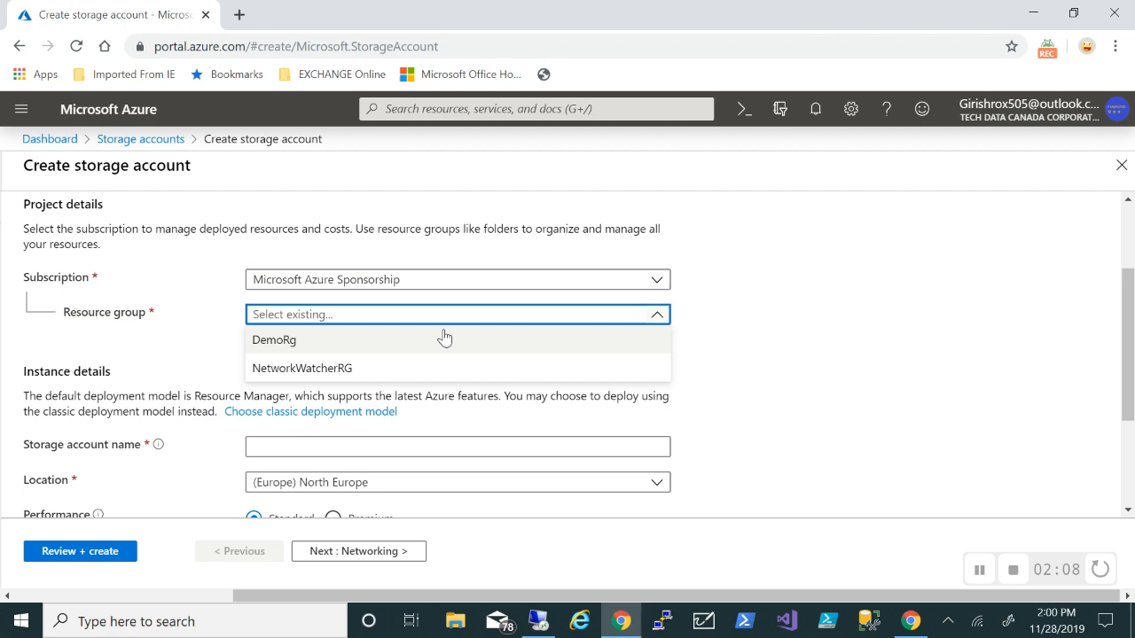
click(274, 340)
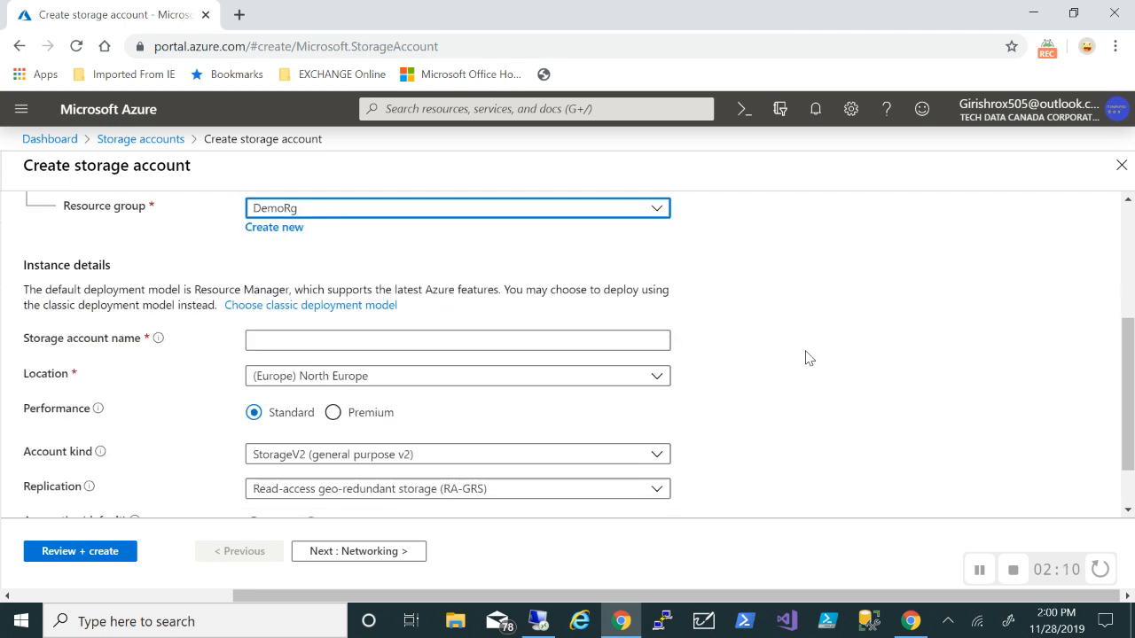
text(d)
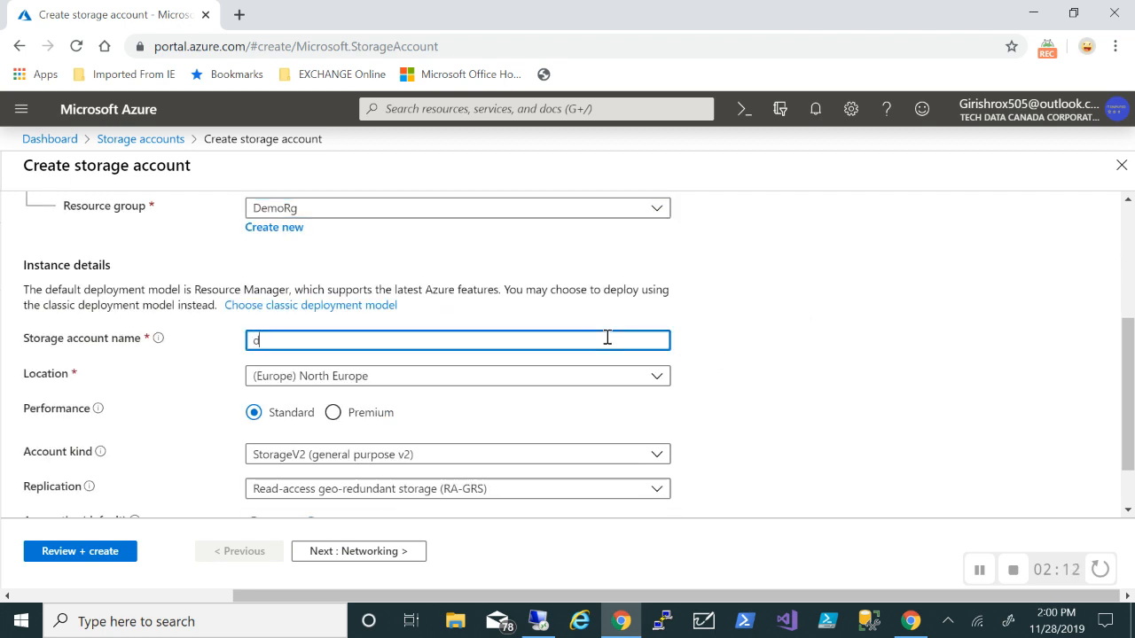
text(emosa101)
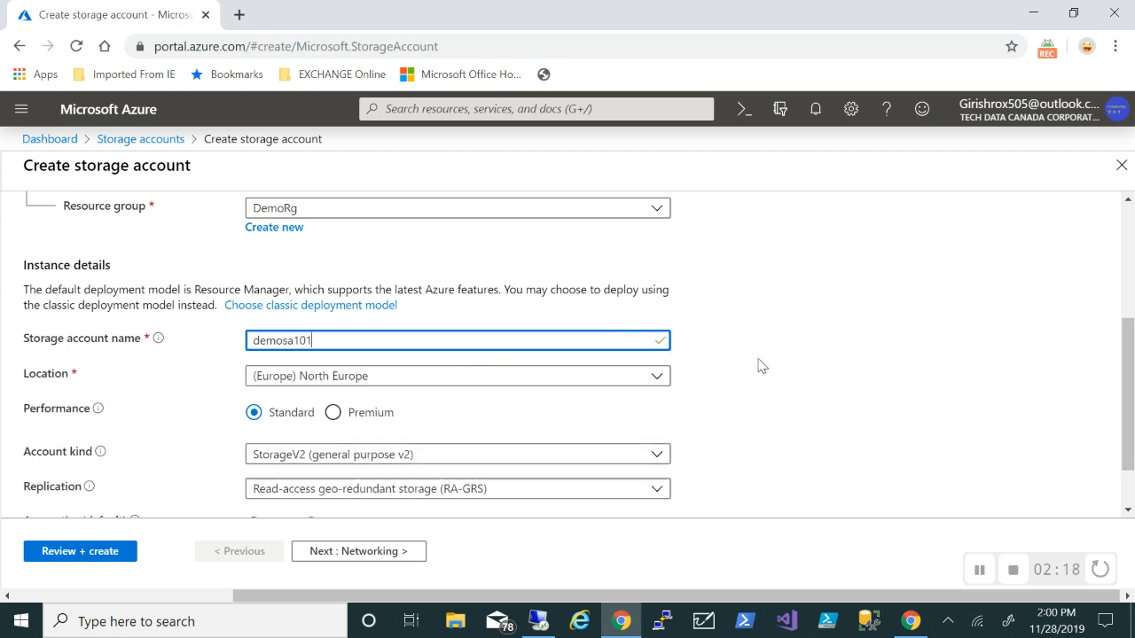
click(456, 376)
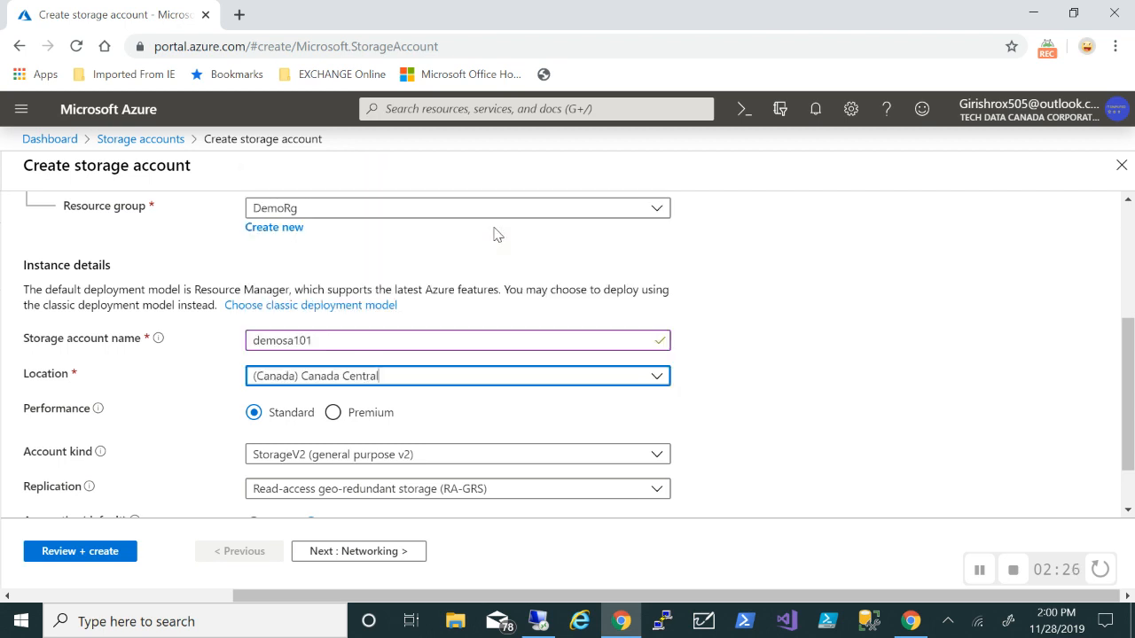
Skip through the Networking and Advanced settings to Review + create
scroll(down, 3)
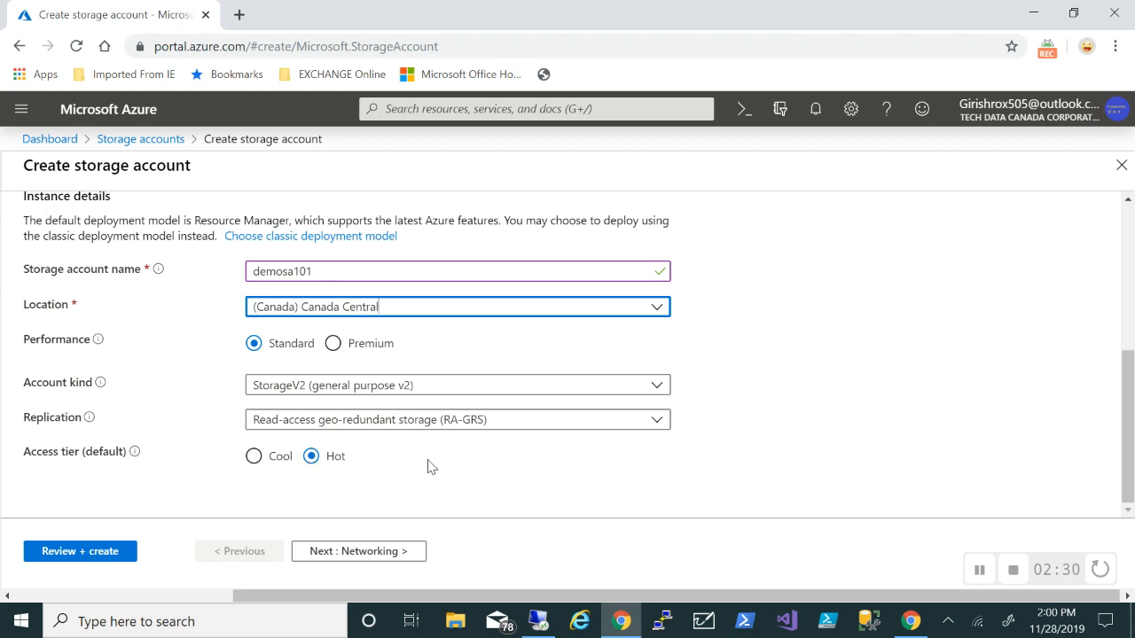
click(359, 551)
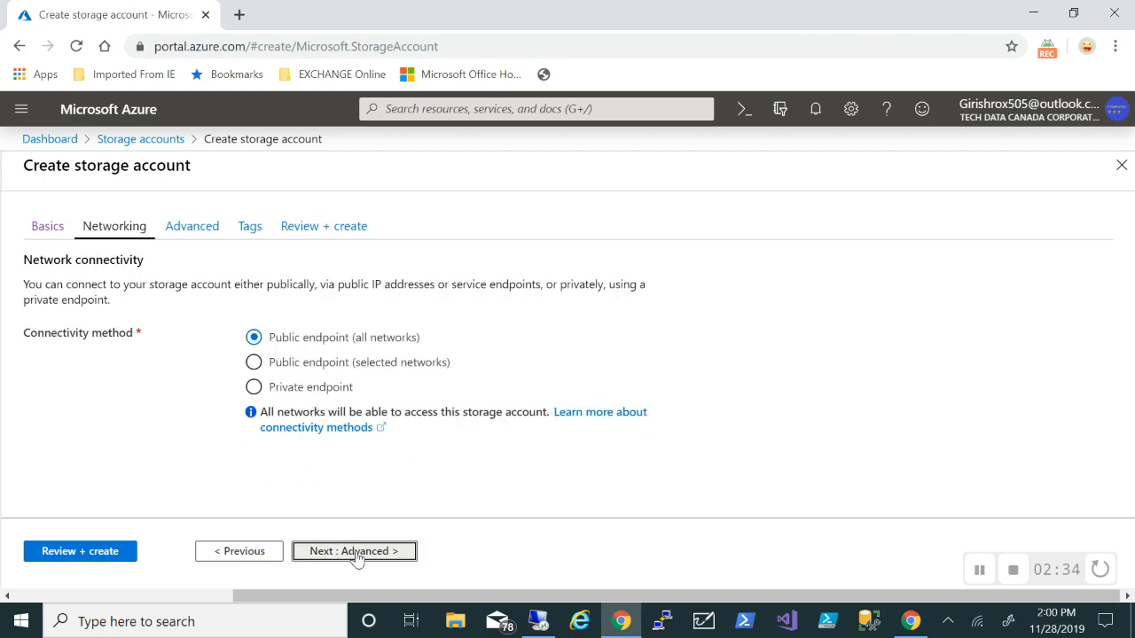
click(354, 551)
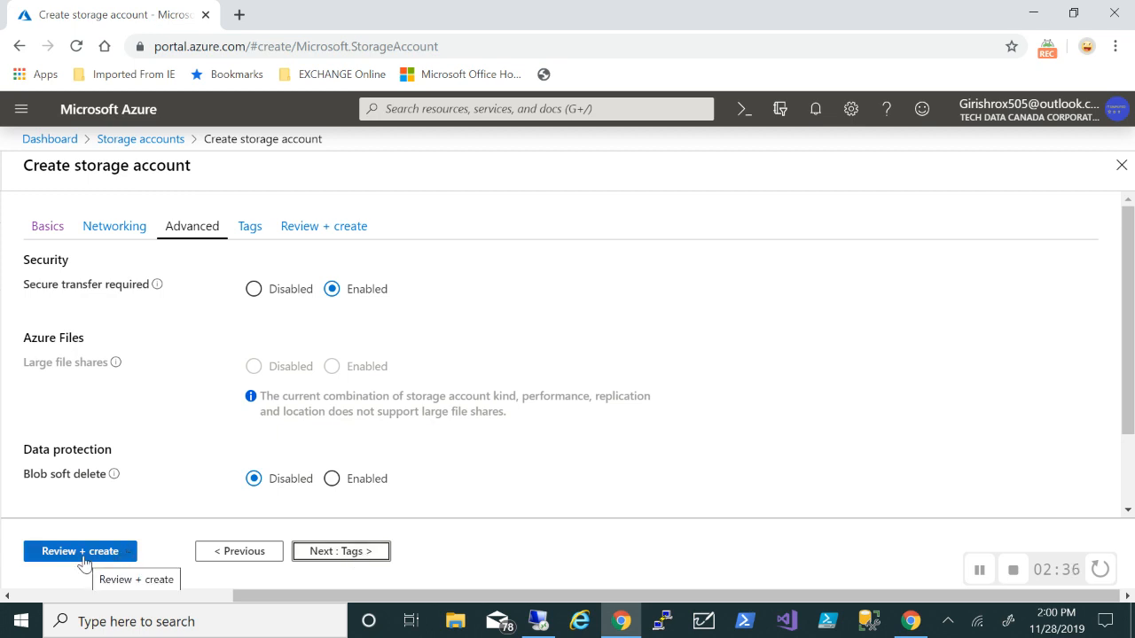
click(80, 551)
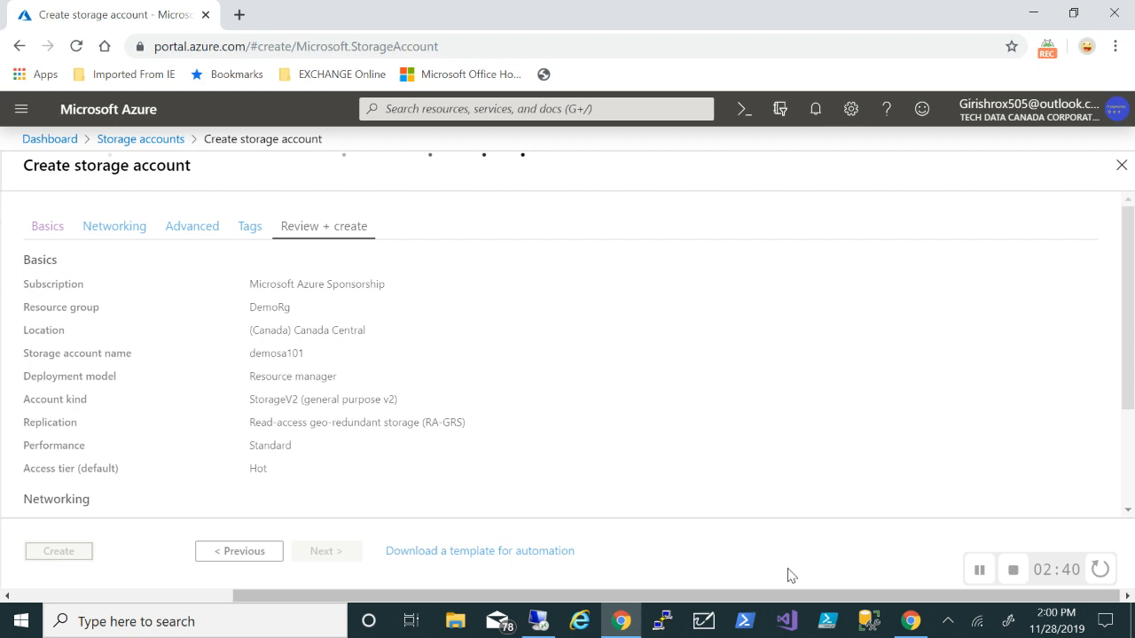
Create demosa101, go to the new resource, and show its empty Containers page
click(58, 552)
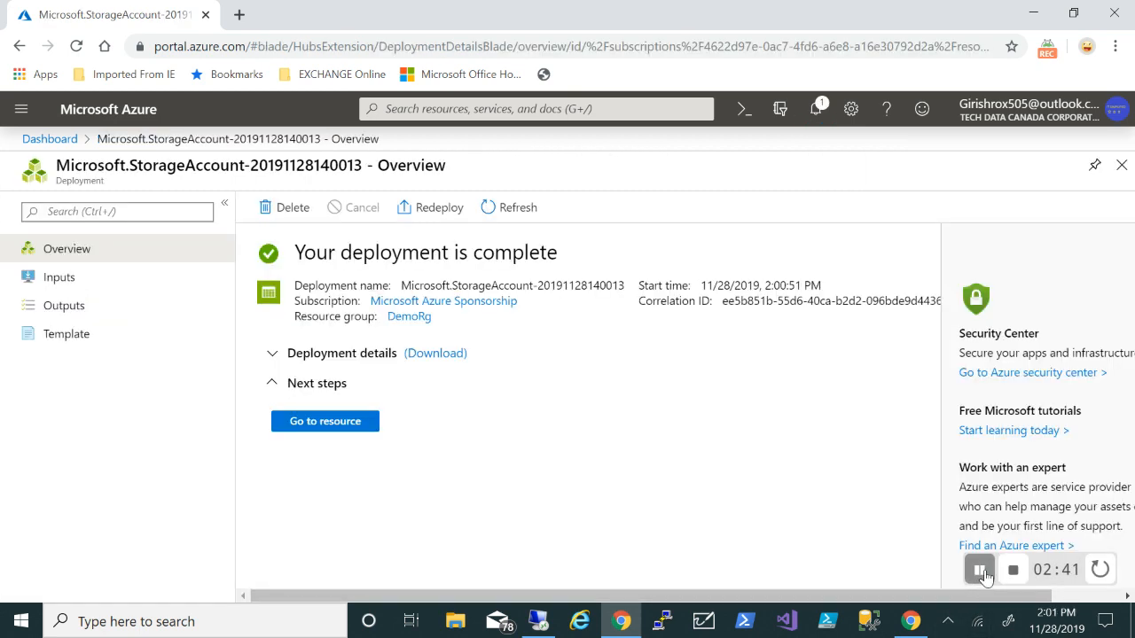
click(324, 421)
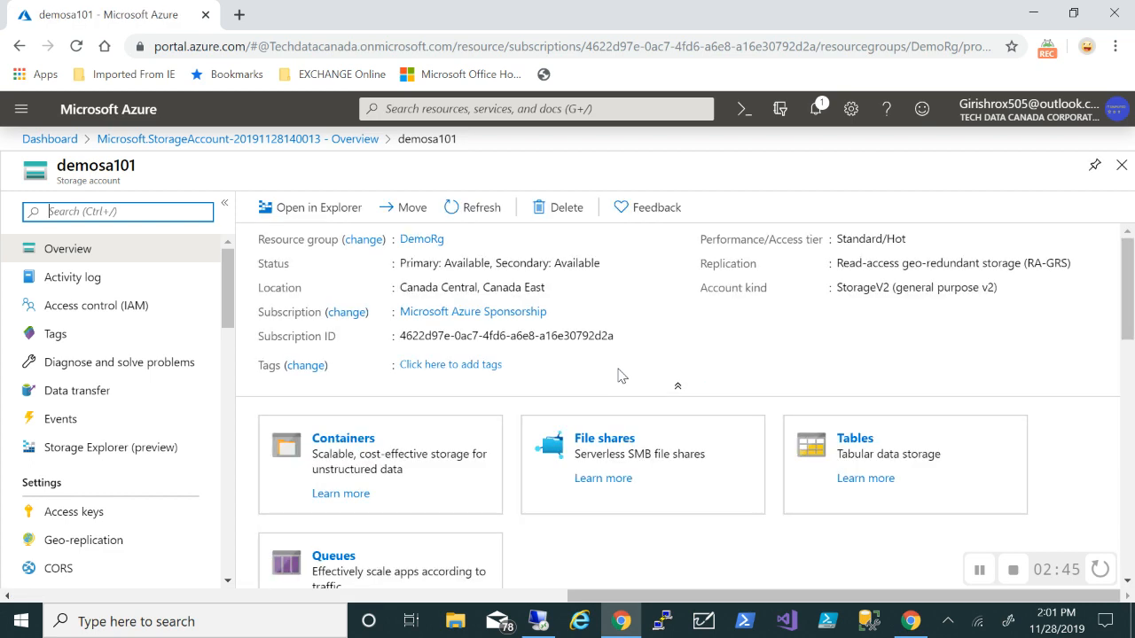
scroll(down, 3)
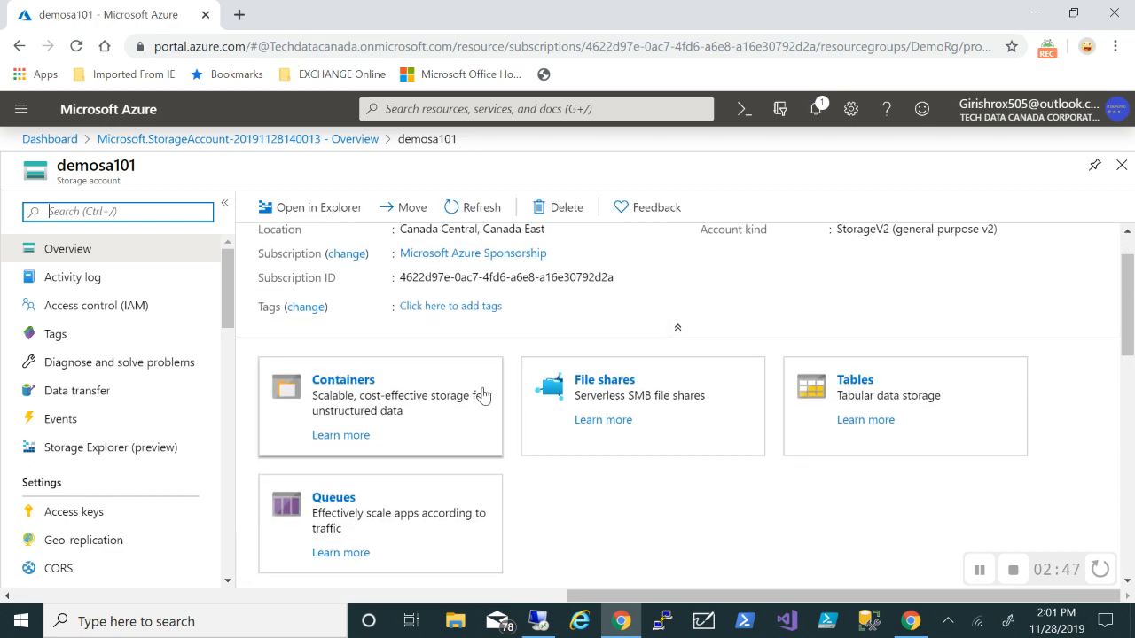
mouse_move(699, 471)
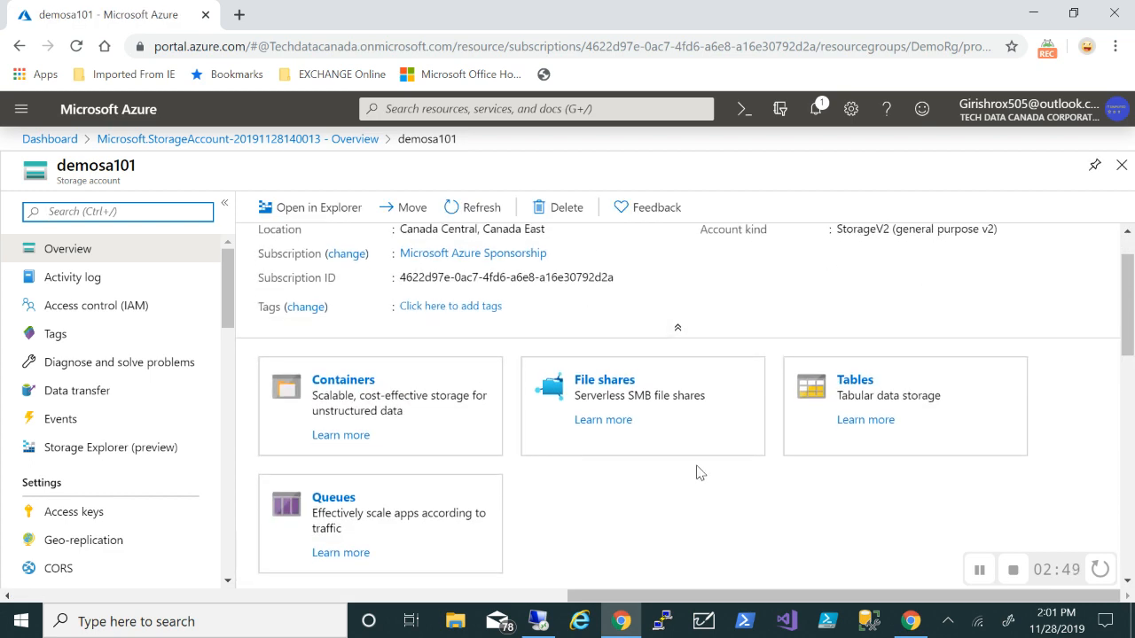
scroll(down, 3)
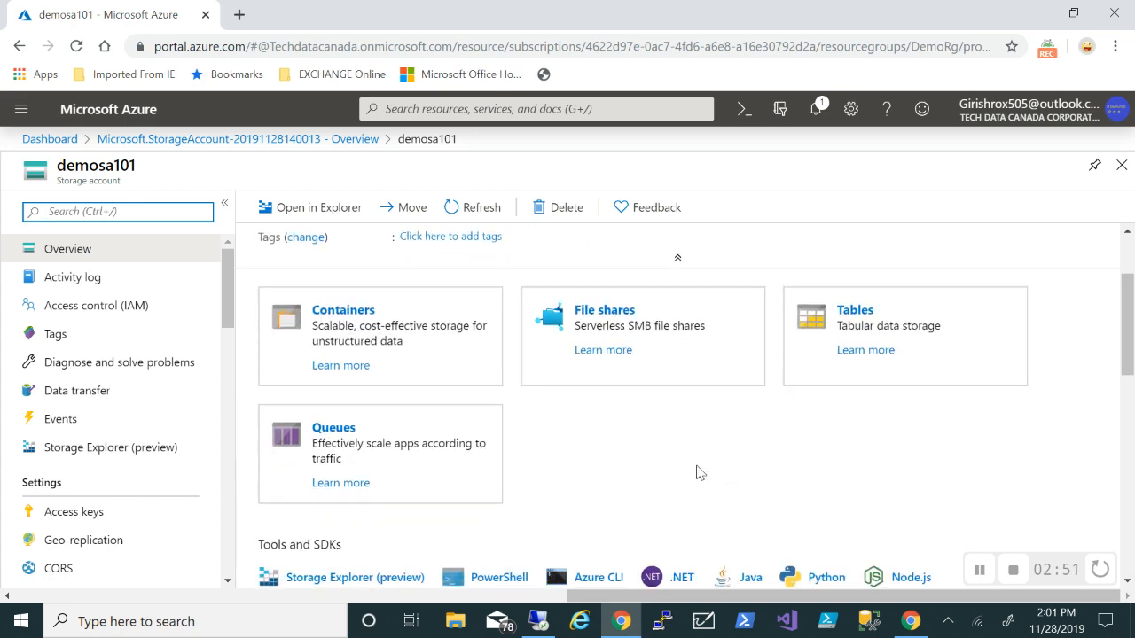
scroll(down, 3)
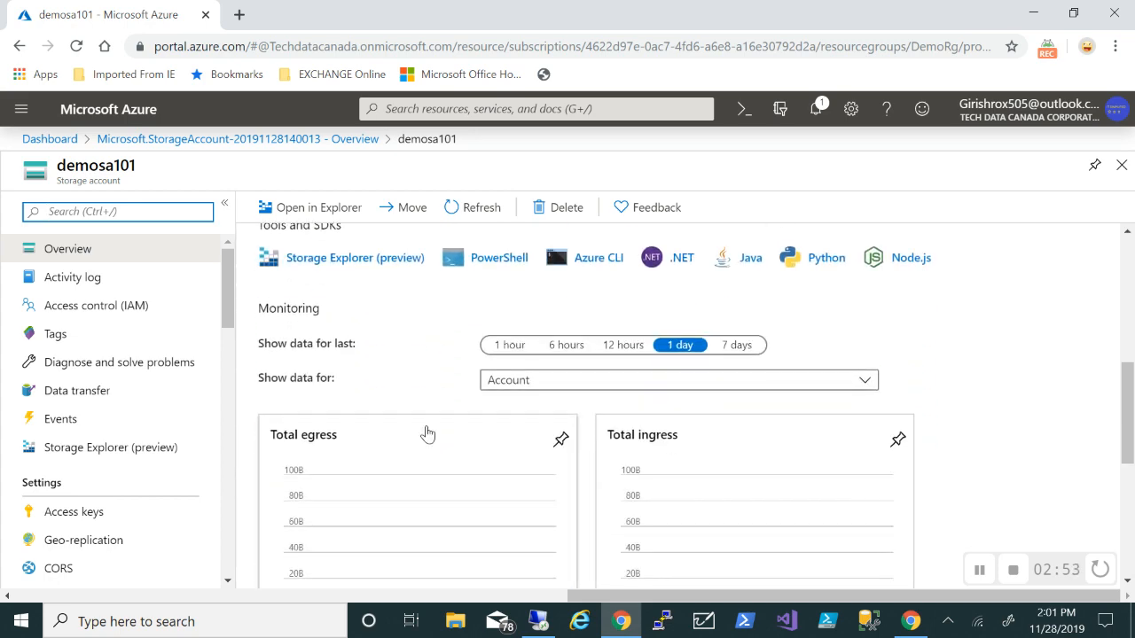
scroll(down, 3)
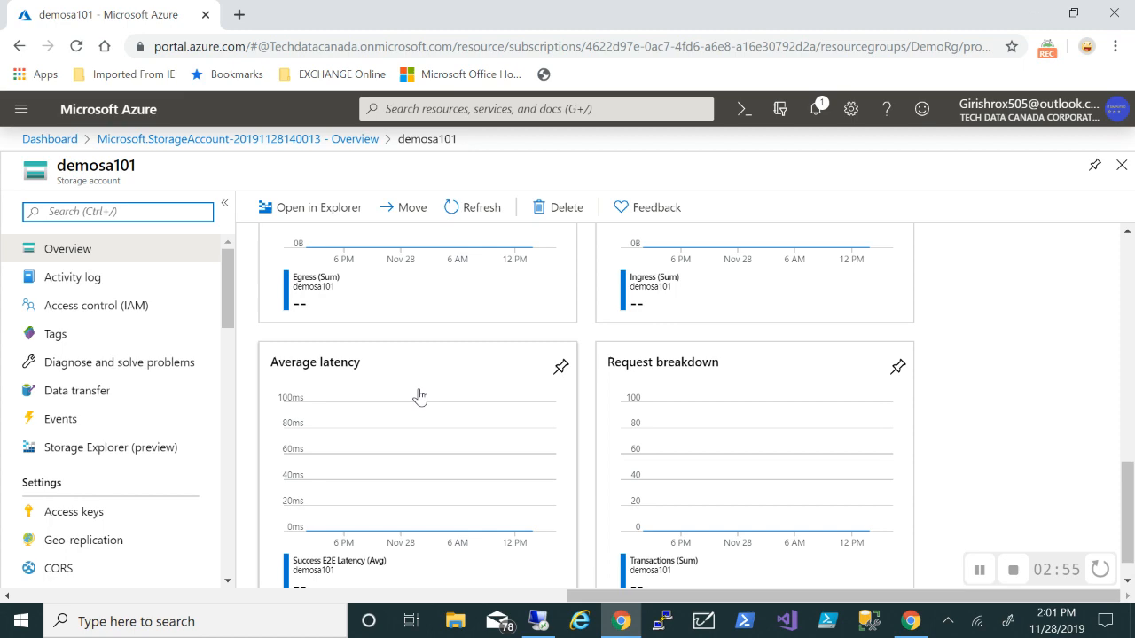
scroll(down, 3)
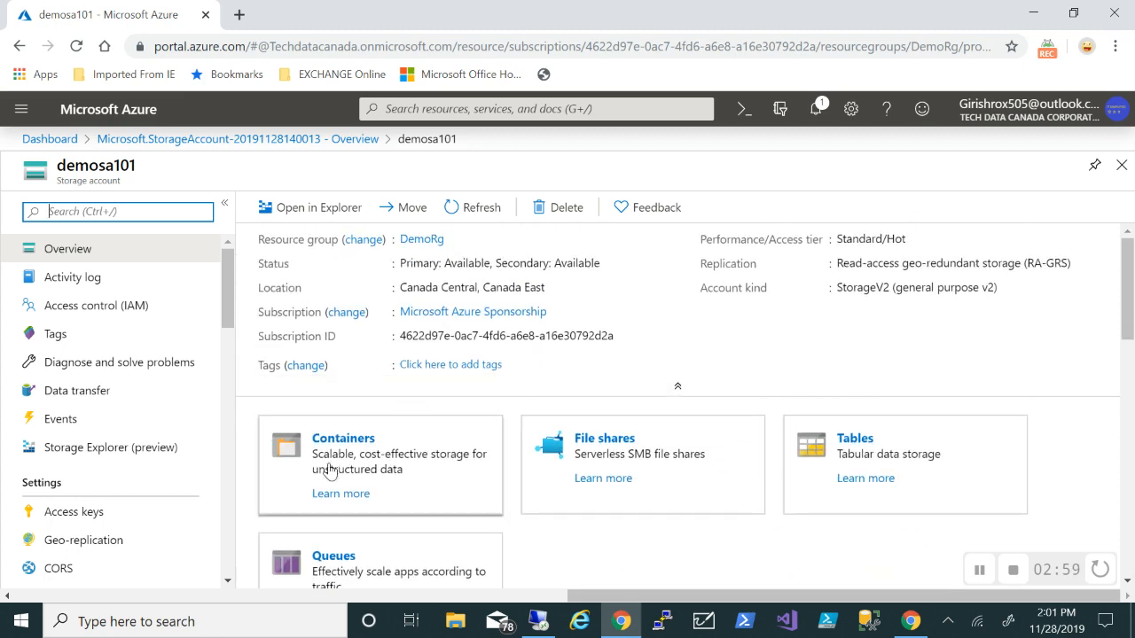
click(342, 438)
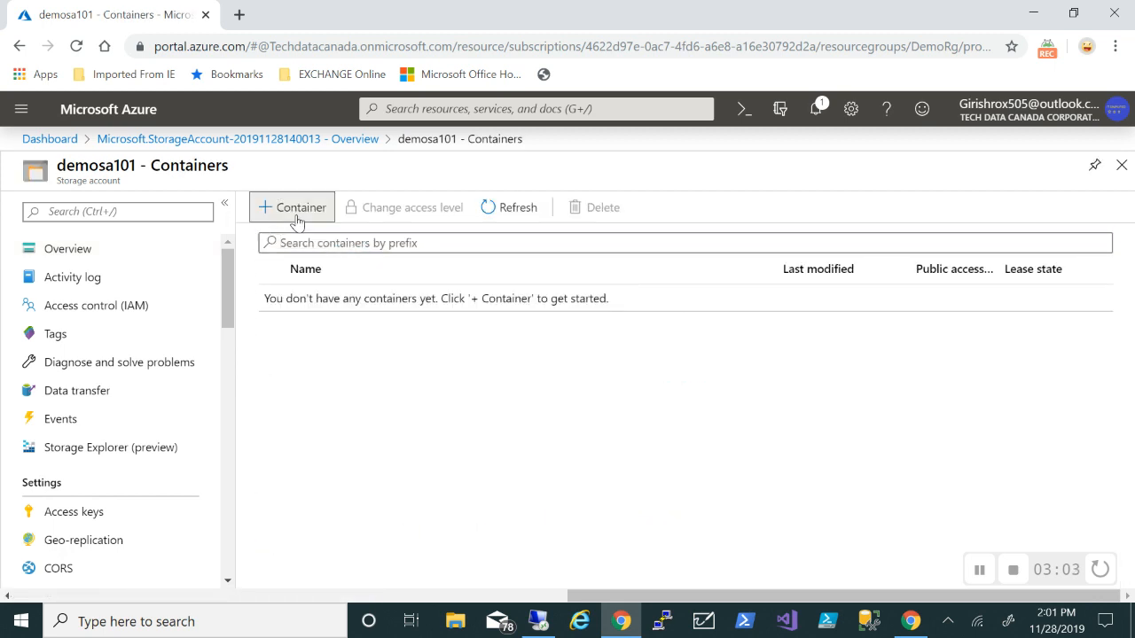
Create private container 'c101', then go back via the deployment breadcrumb
click(292, 207)
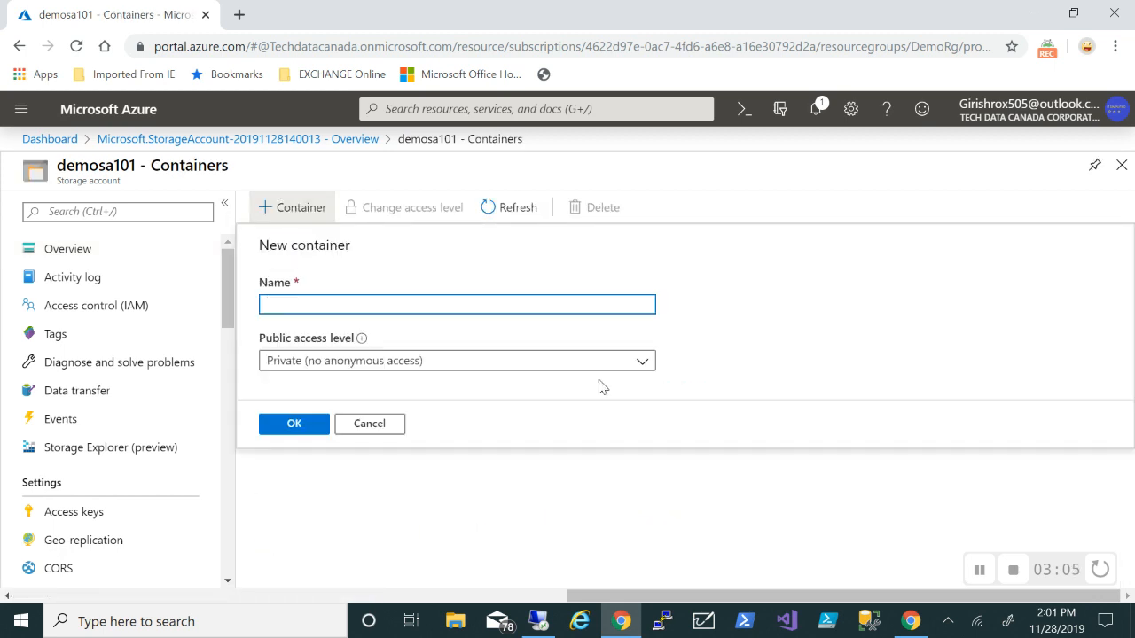
text(C1)
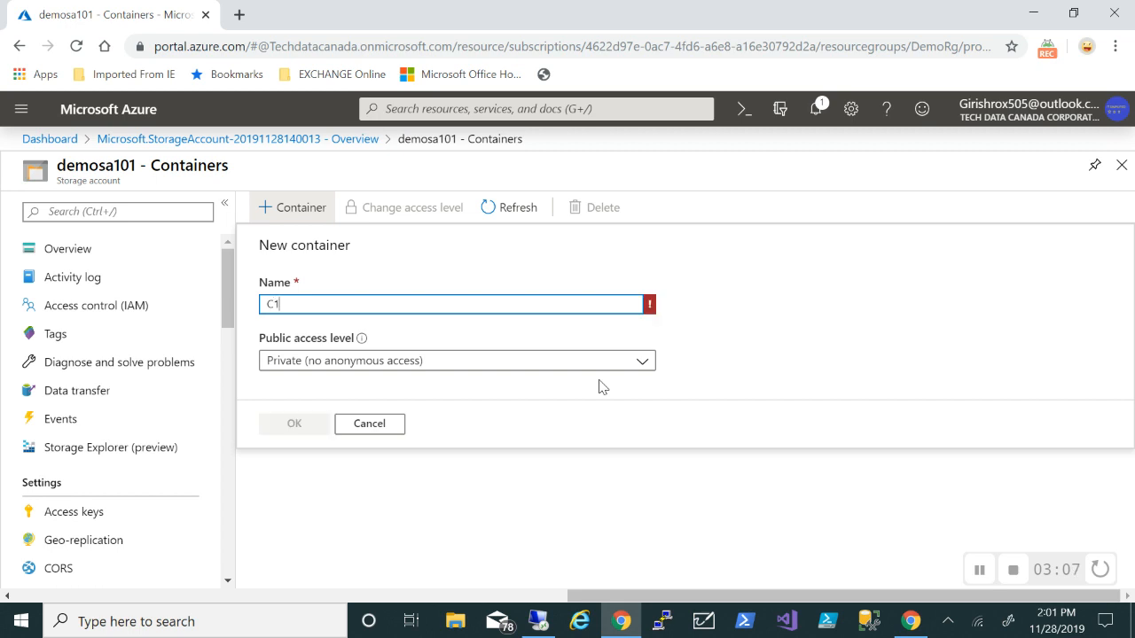
key(Backspace)
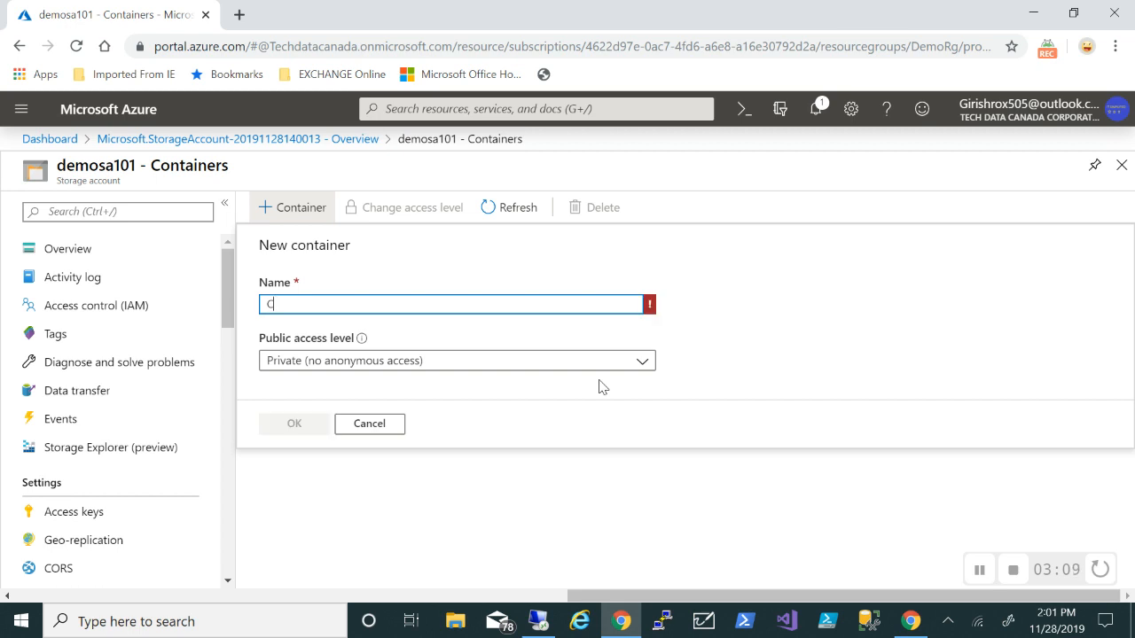
text(101)
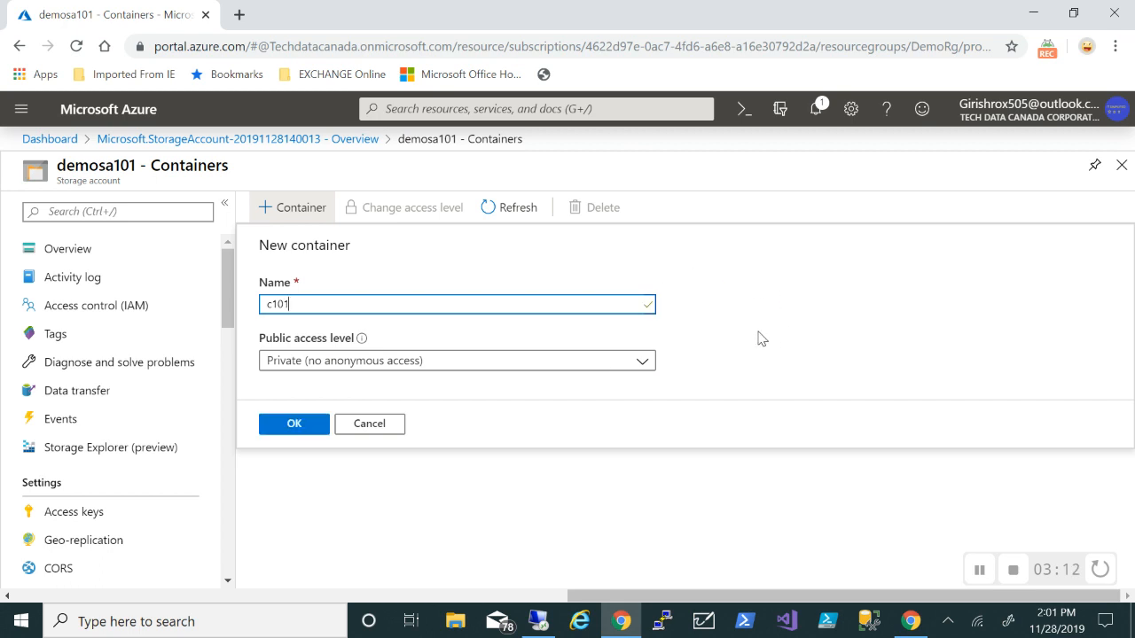
mouse_move(304, 437)
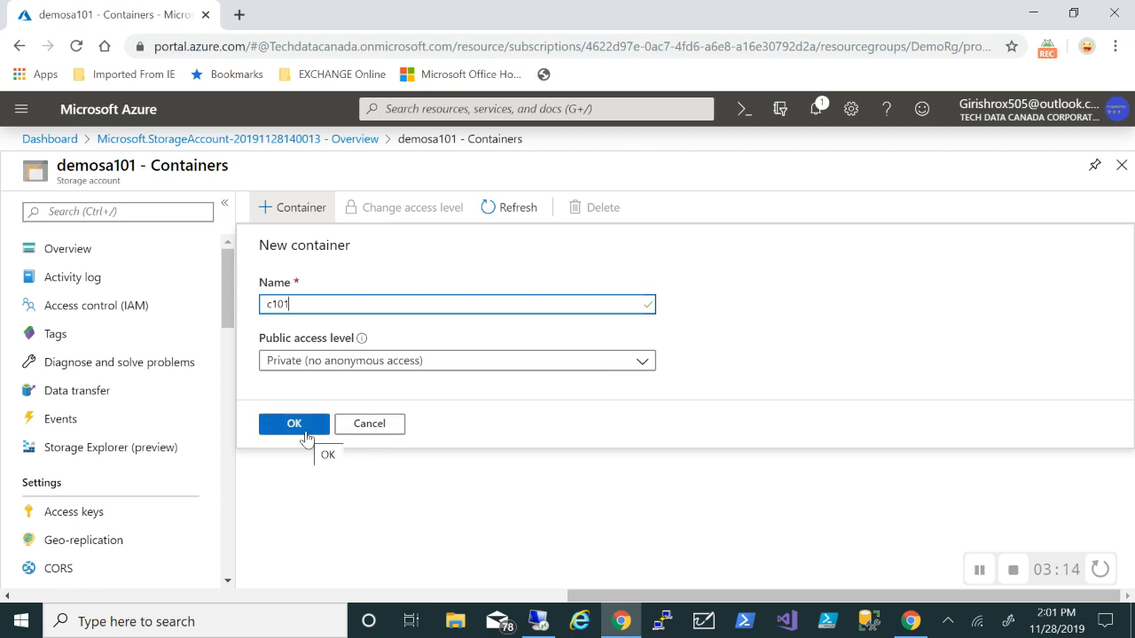
click(294, 424)
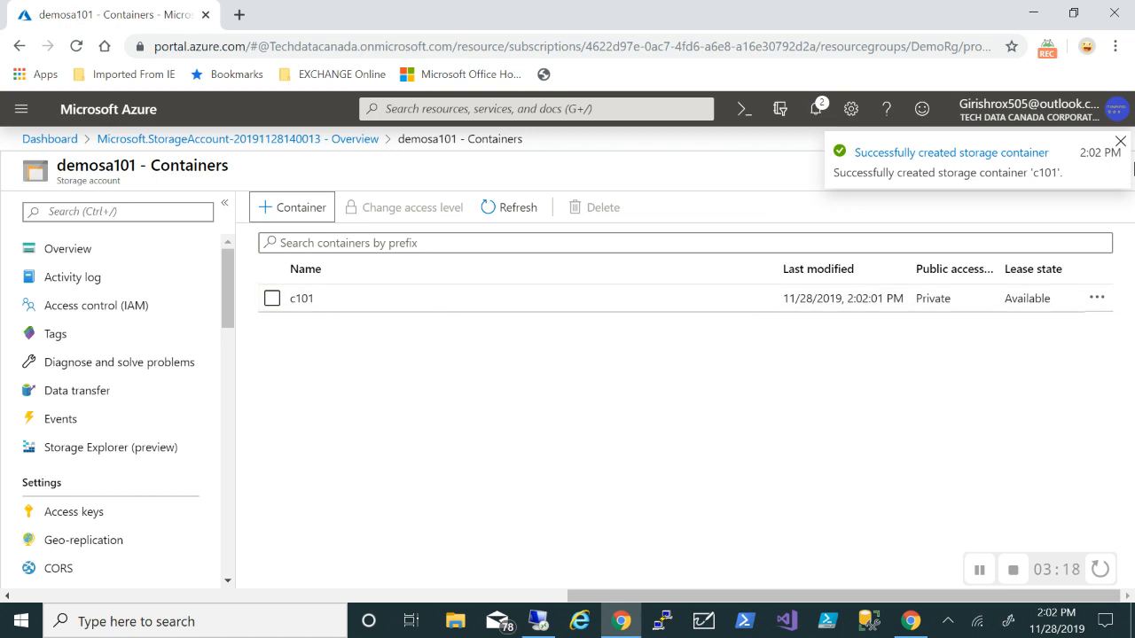
click(1121, 142)
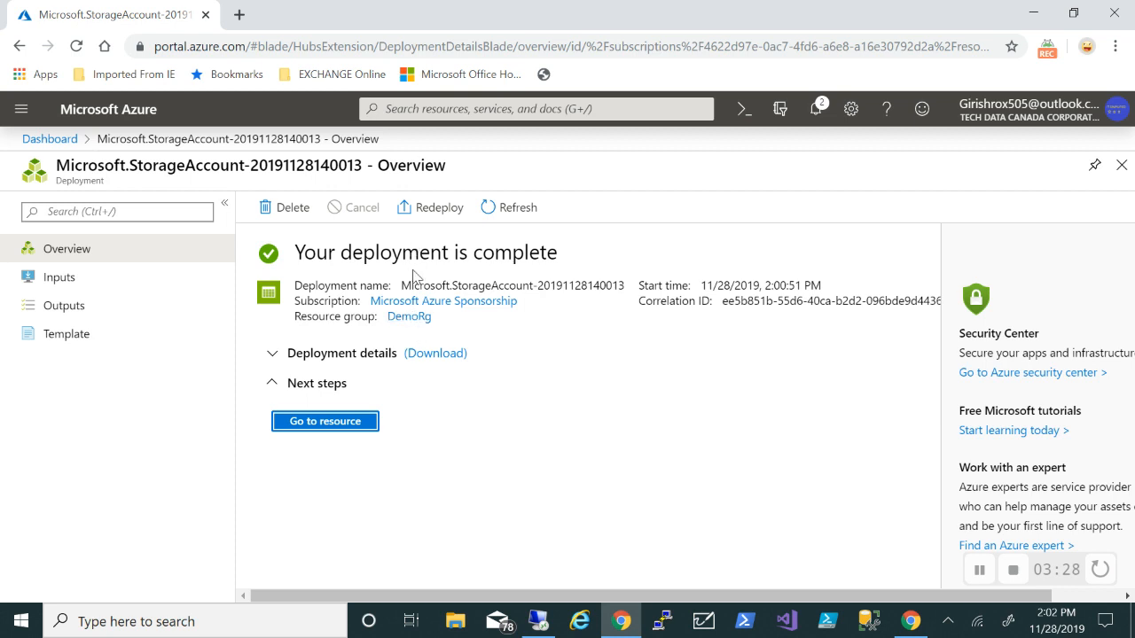
mouse_move(418, 332)
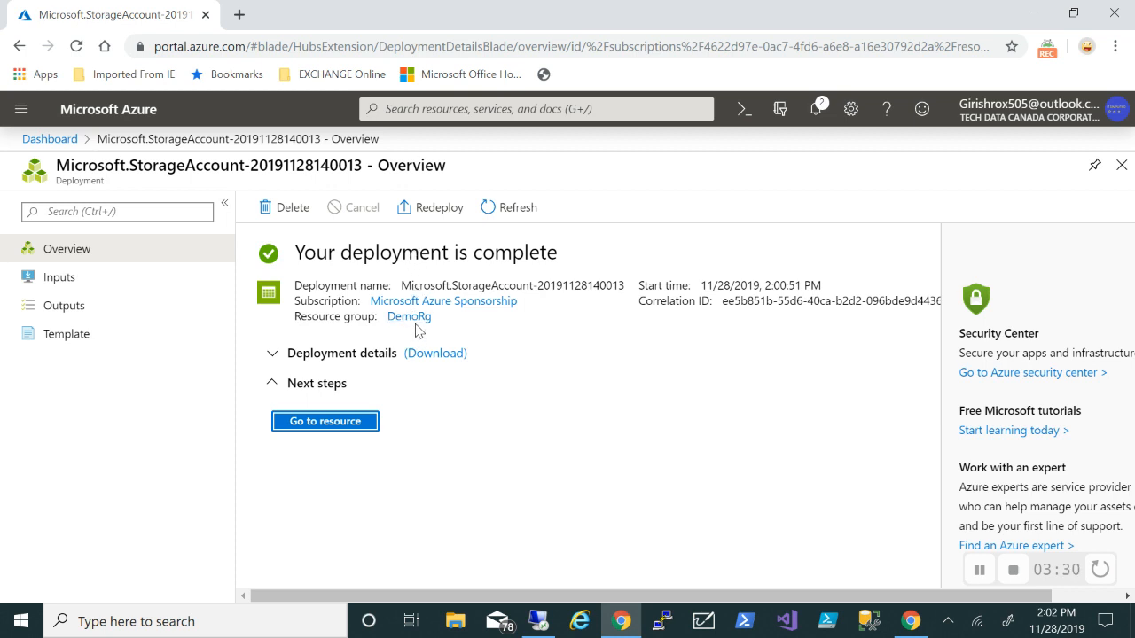
Open DemoRg, then demosa101, and display the account's Access keys
click(409, 316)
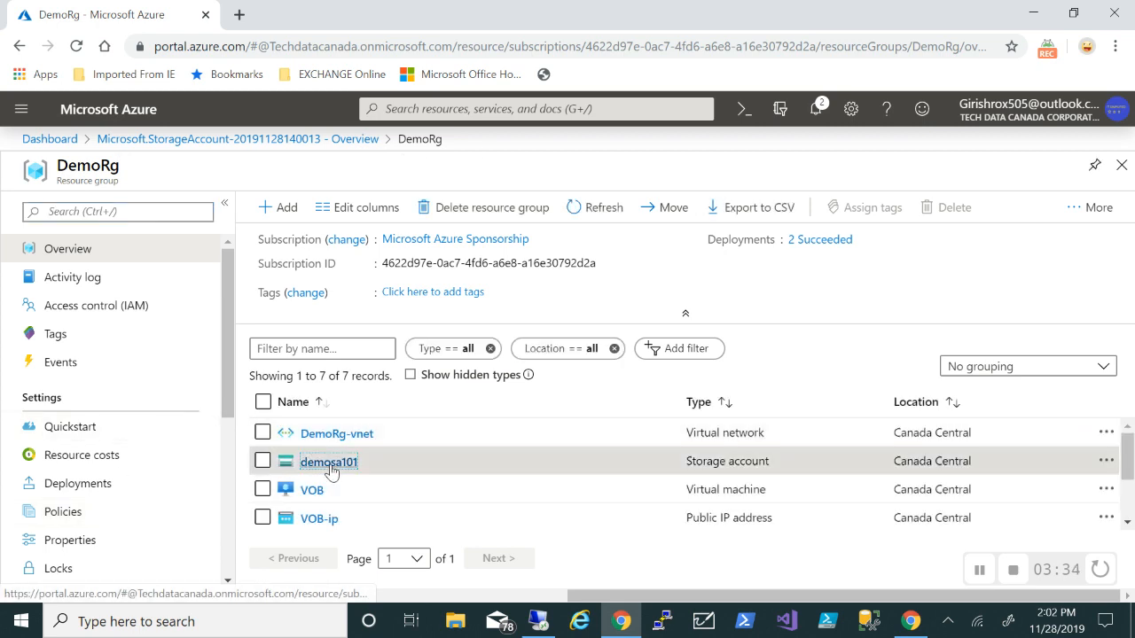
click(328, 461)
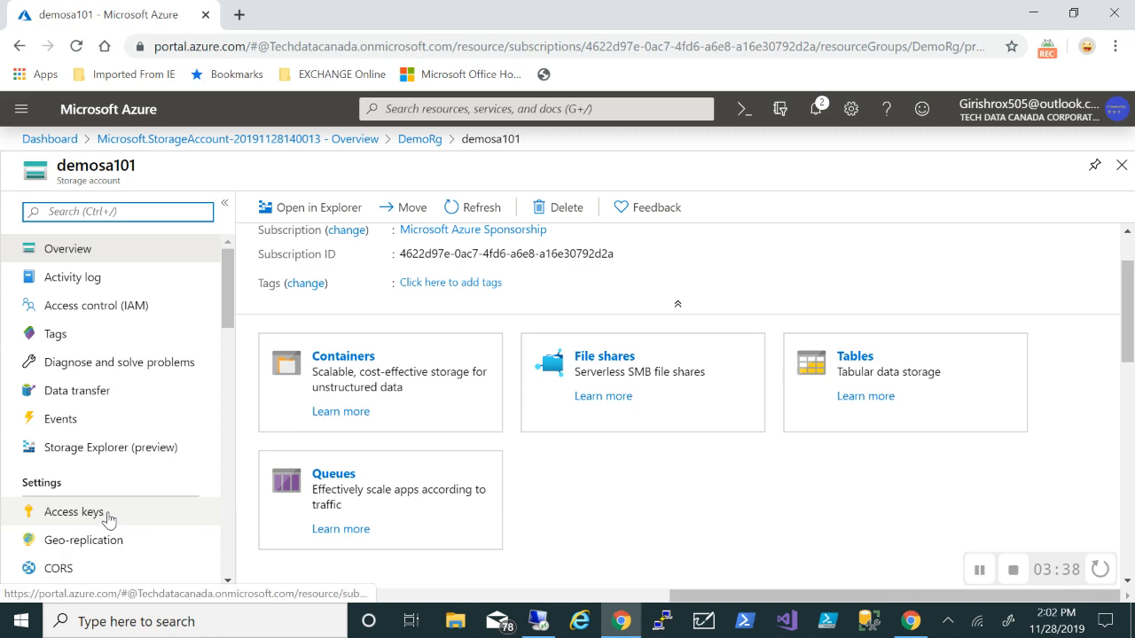
click(71, 512)
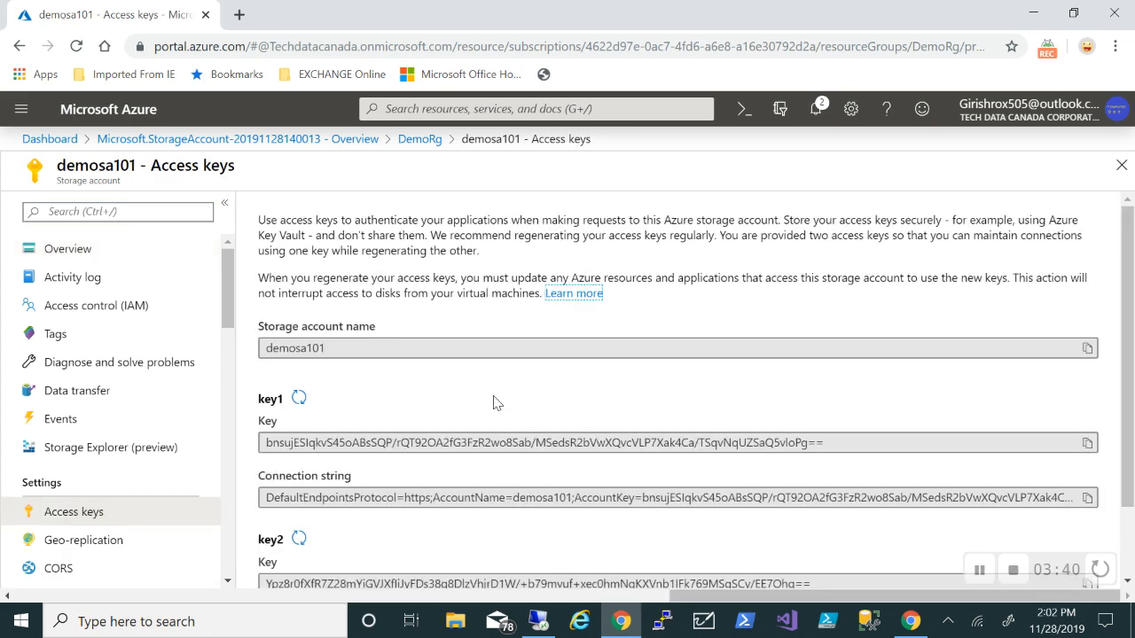
mouse_move(371, 441)
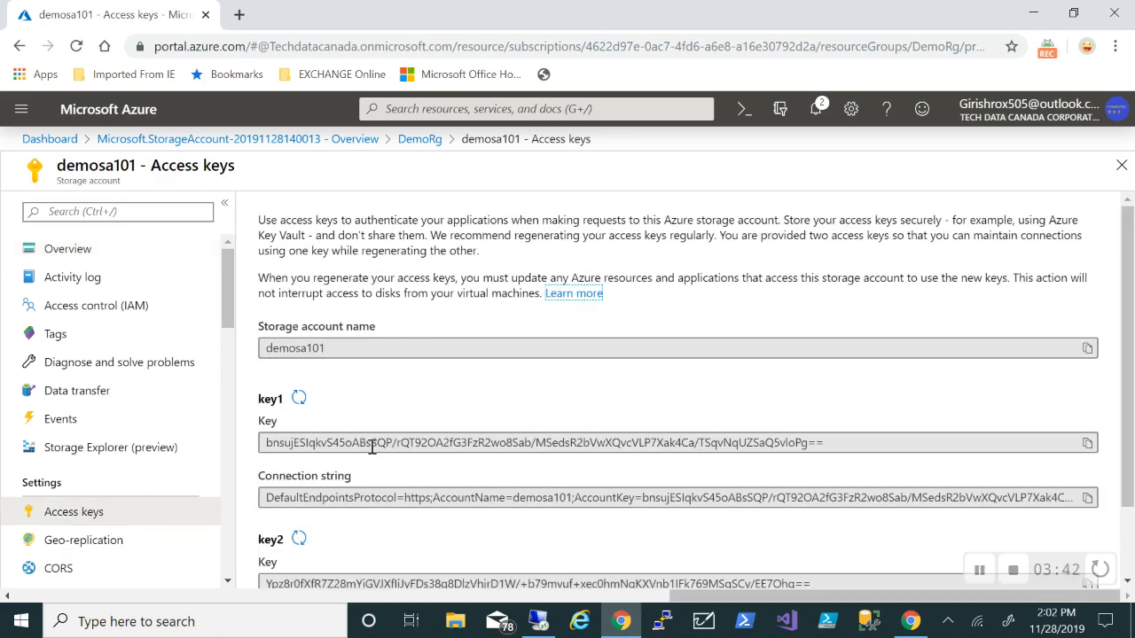
scroll(down, 3)
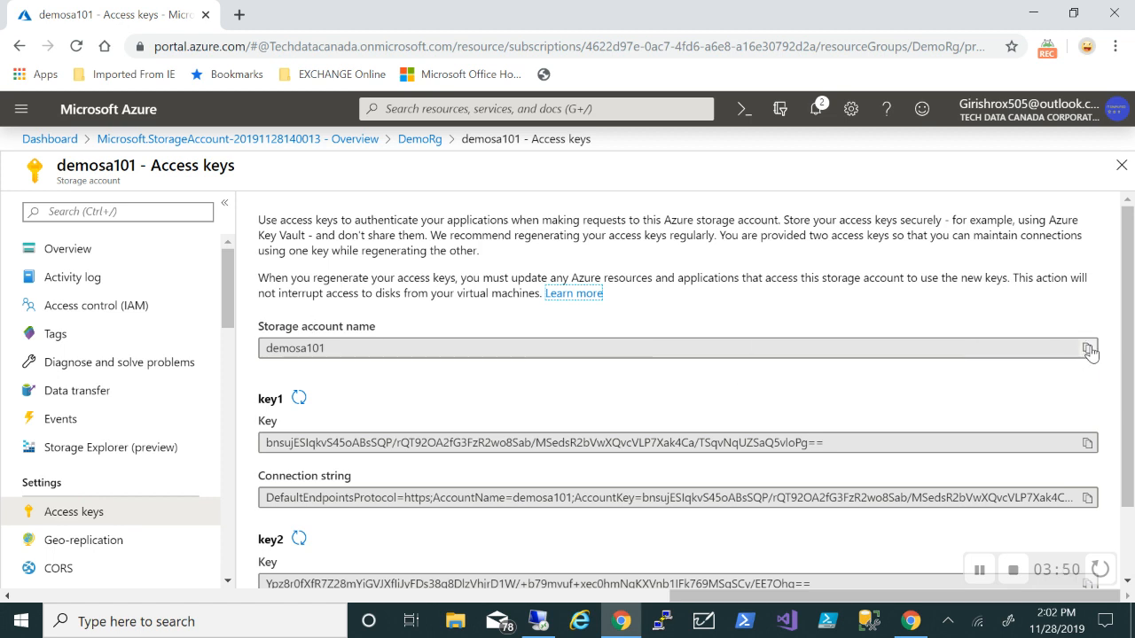
Add a credential with account demosa101 and key1 copied from the Azure portal as shared key
click(1085, 349)
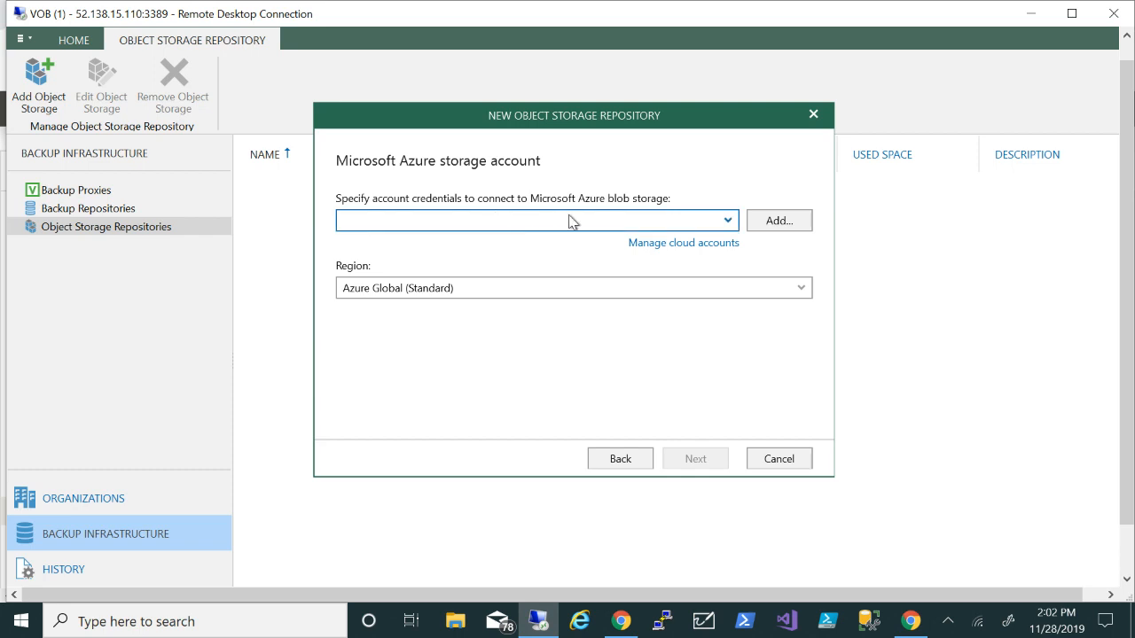
mouse_move(794, 226)
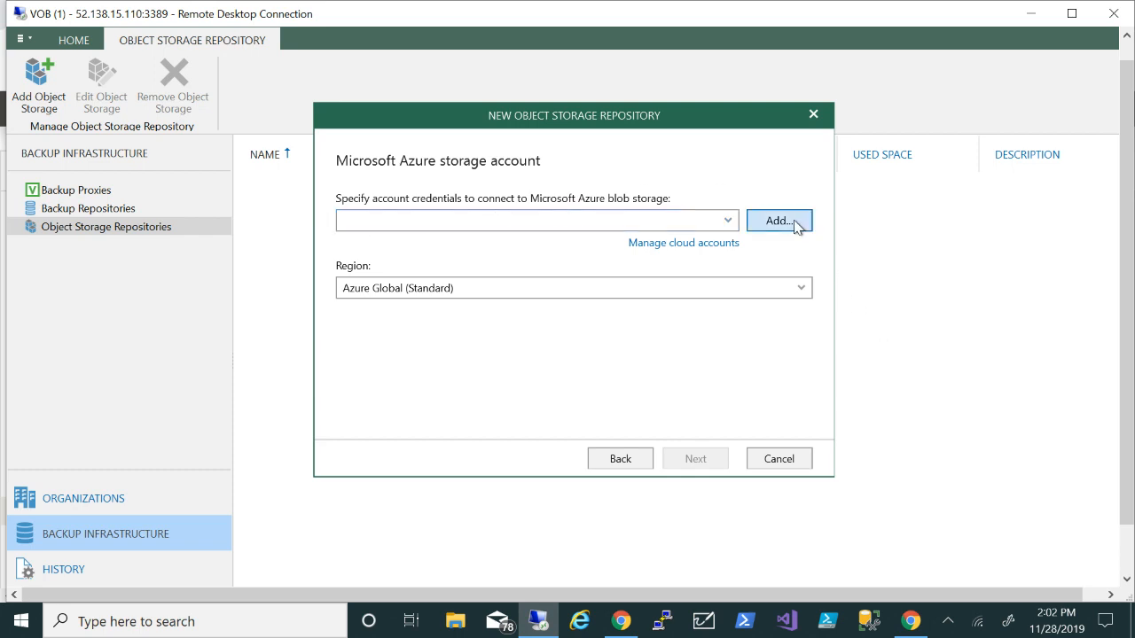
click(778, 220)
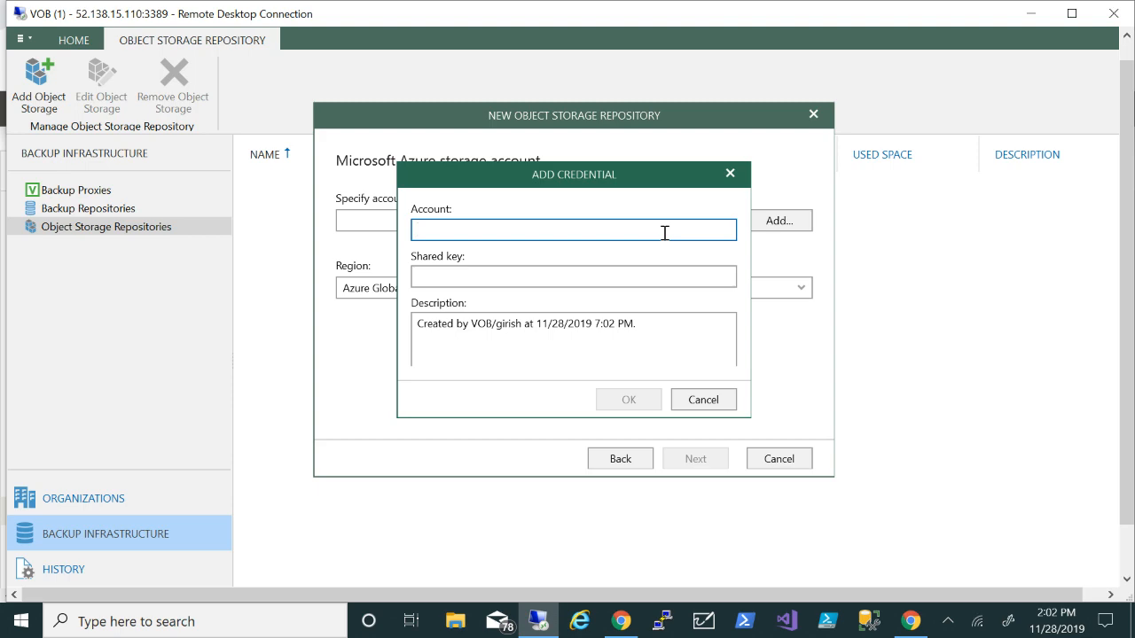
text(demosa101)
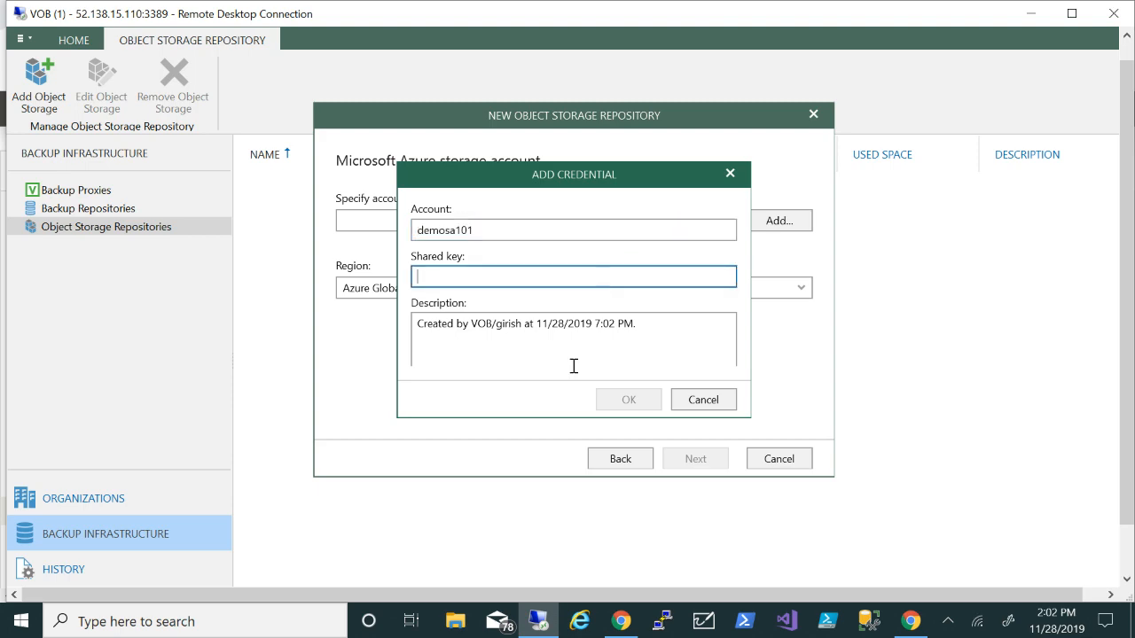
click(618, 618)
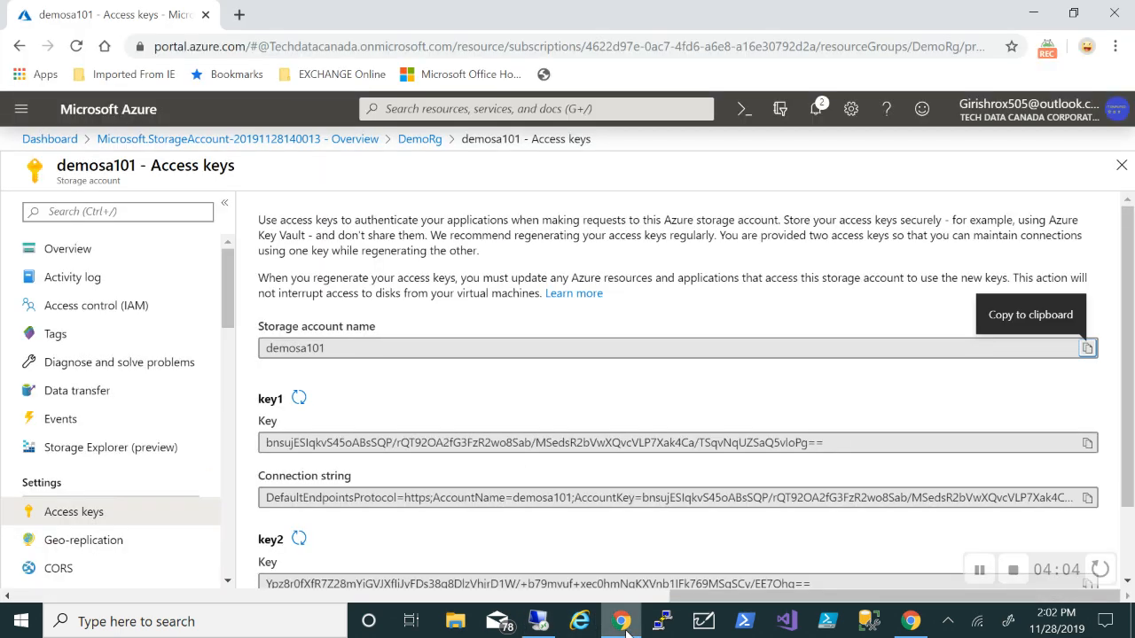
mouse_move(1063, 461)
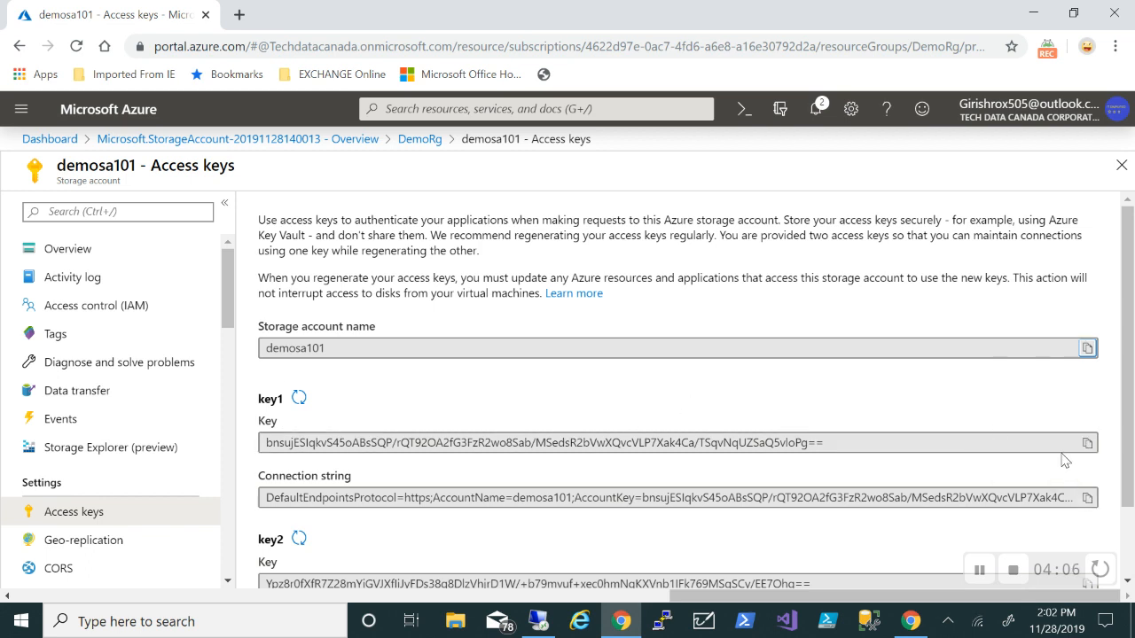
click(1086, 442)
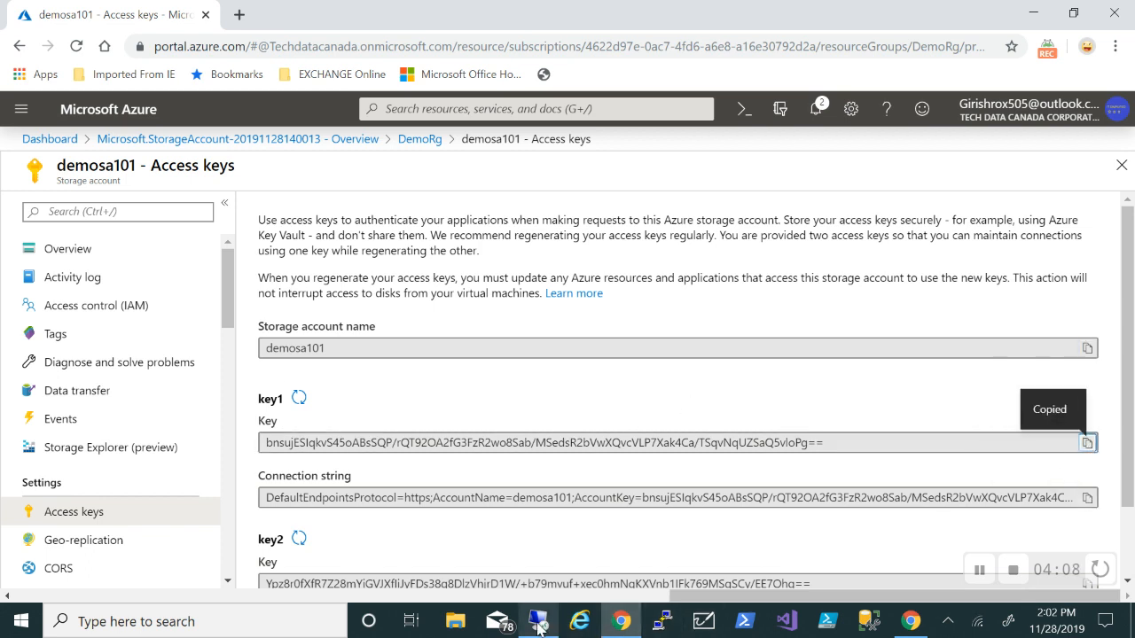
click(530, 623)
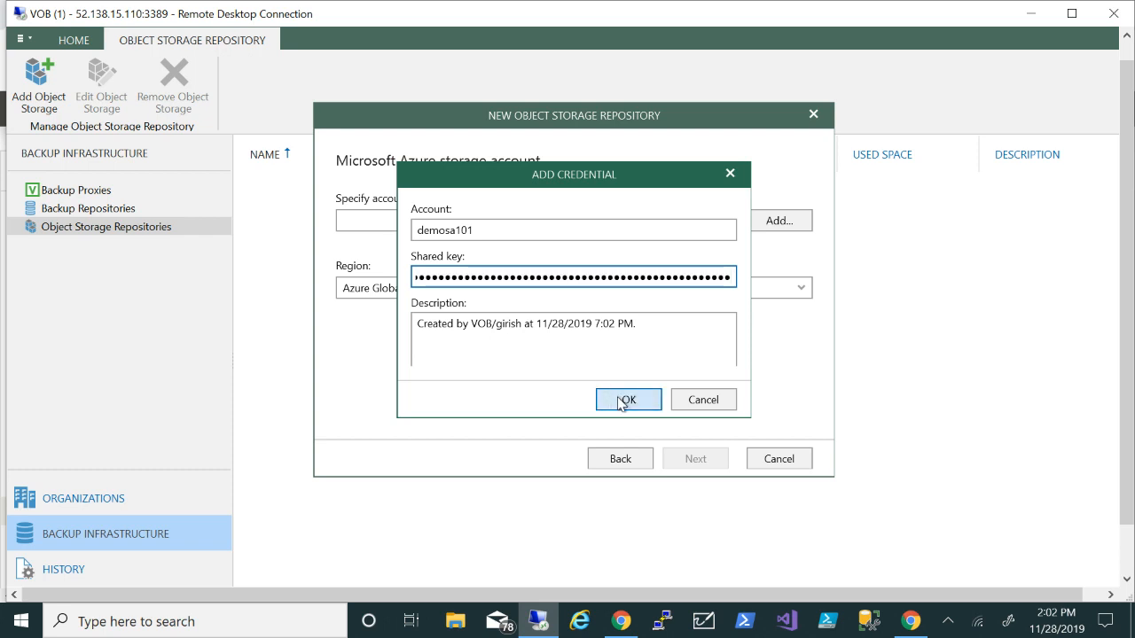
Confirm the demosa101 credential with OK in the Add Credential dialog
click(627, 399)
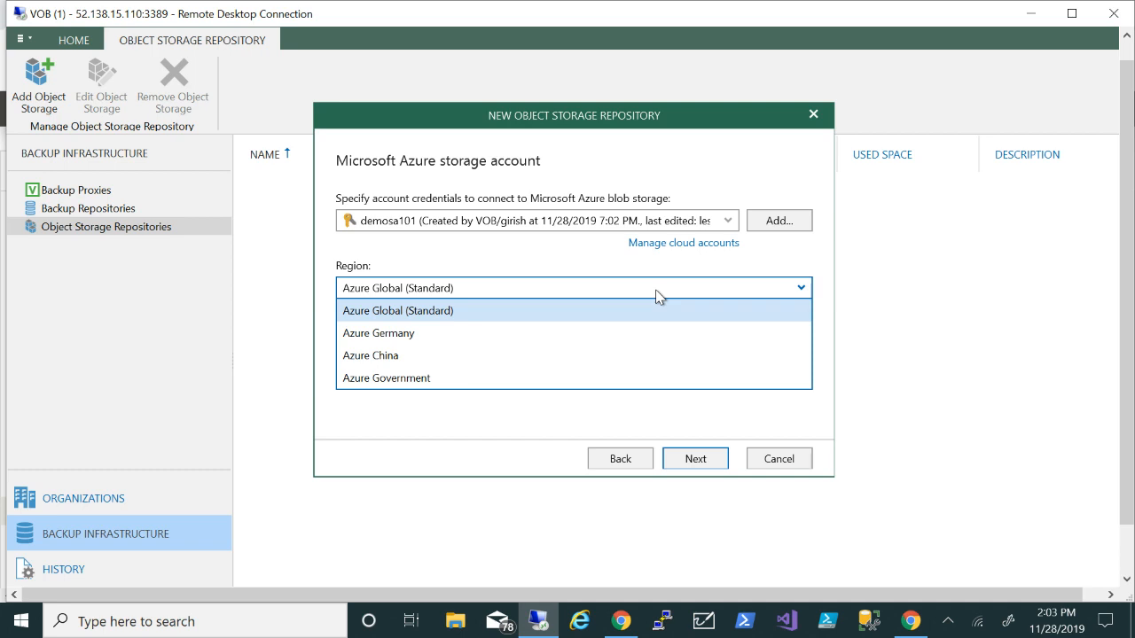
mouse_move(476, 320)
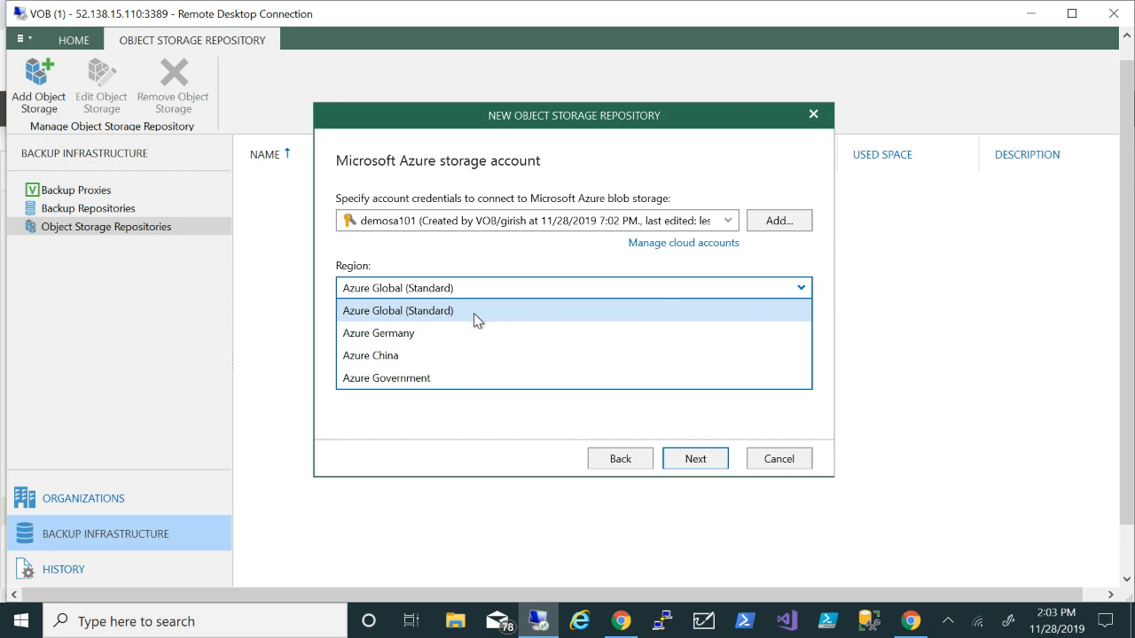
mouse_move(415, 350)
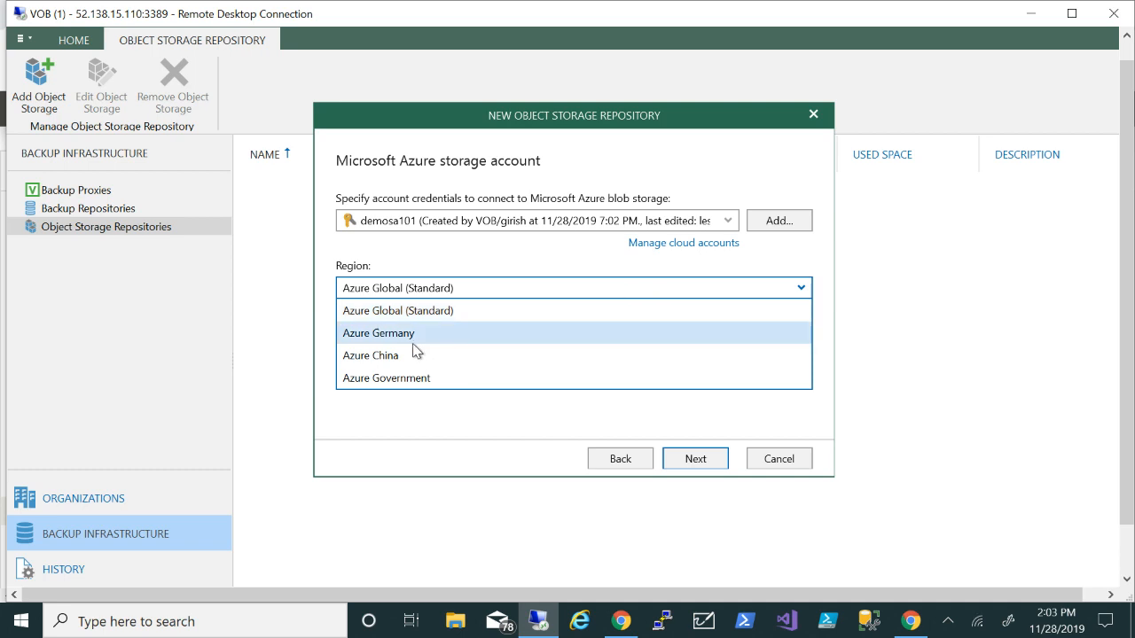
mouse_move(406, 394)
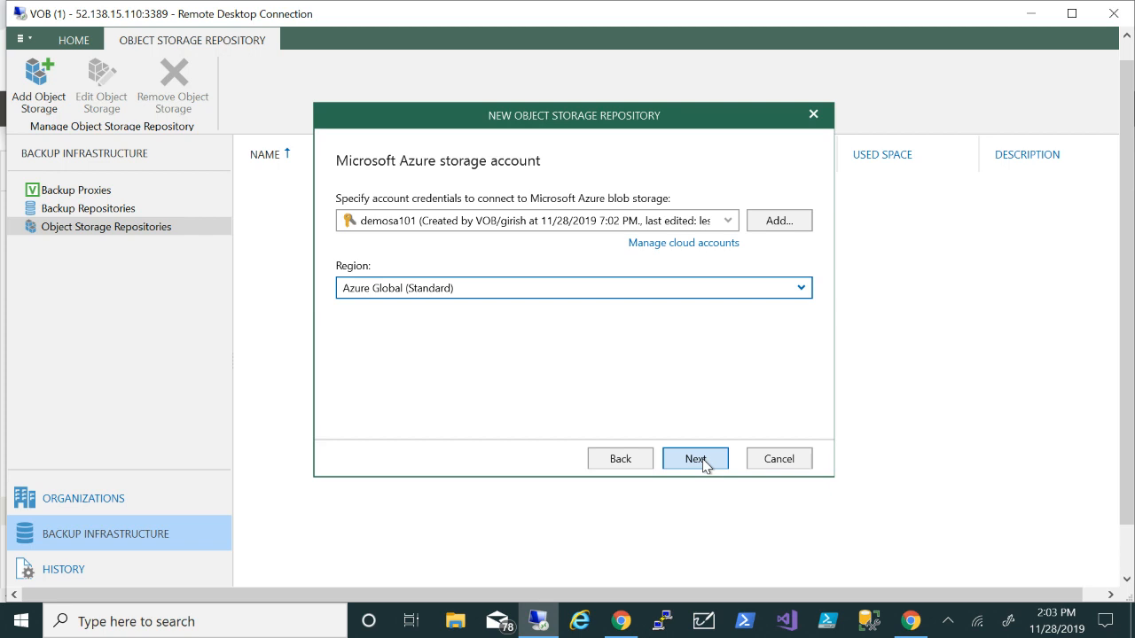
Keep container c101 and create a new folder 'blob1' for the repository
click(696, 458)
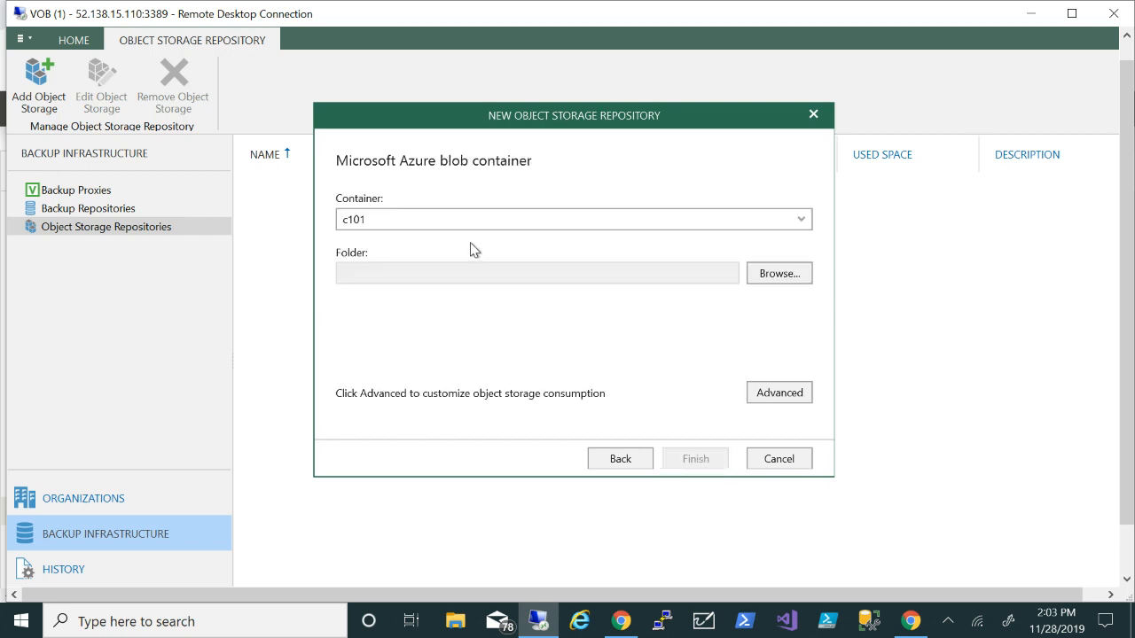
click(572, 219)
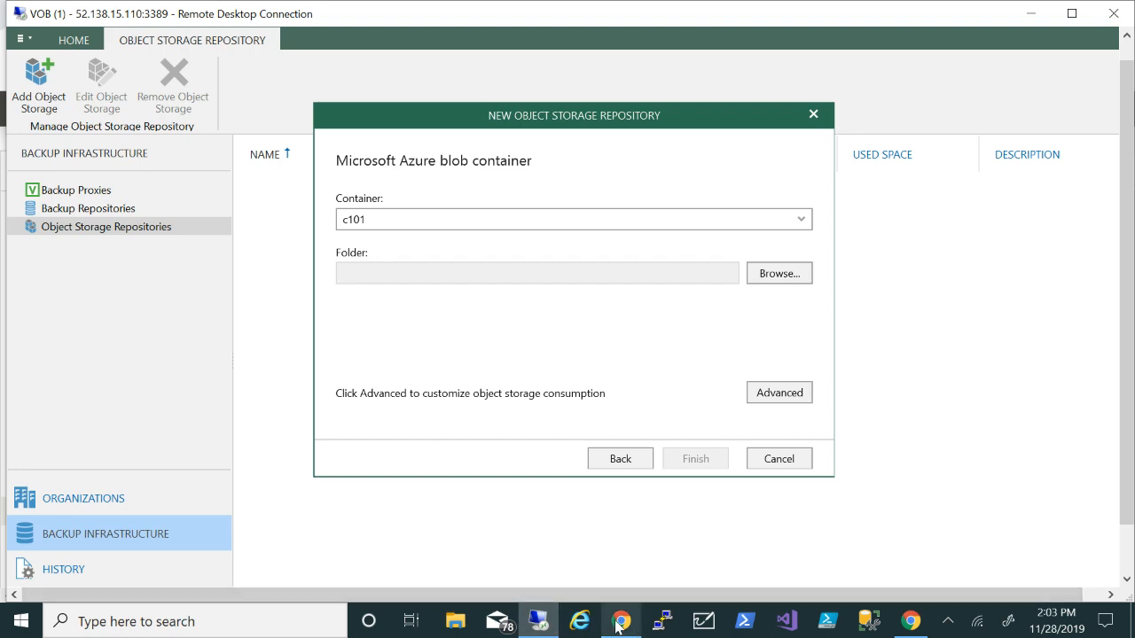
click(620, 620)
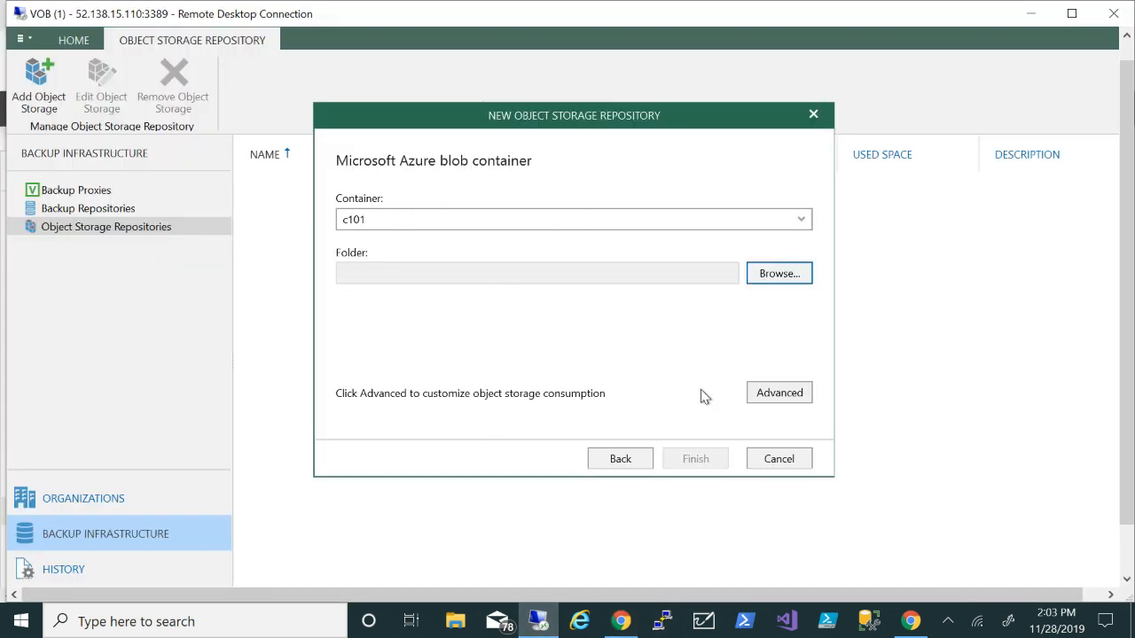
click(778, 273)
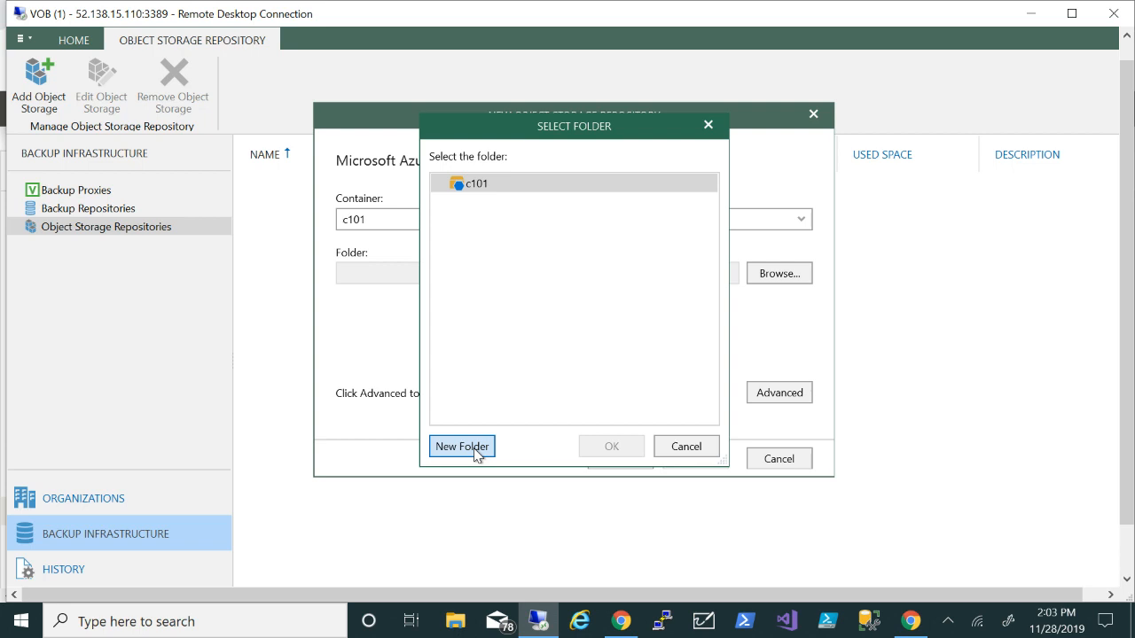
click(462, 446)
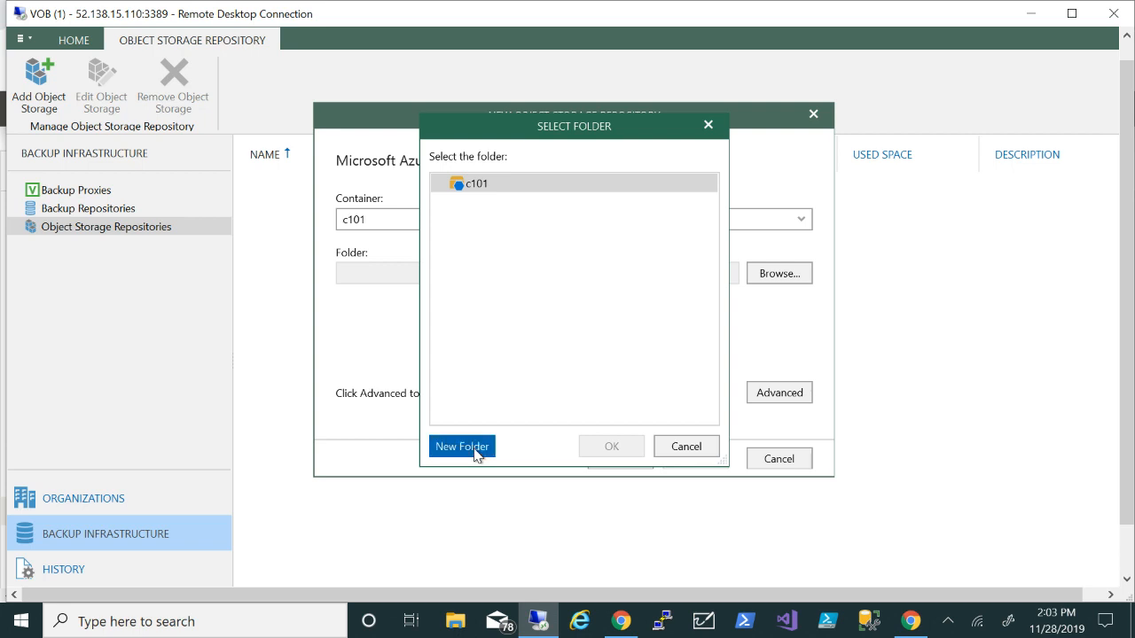
click(462, 446)
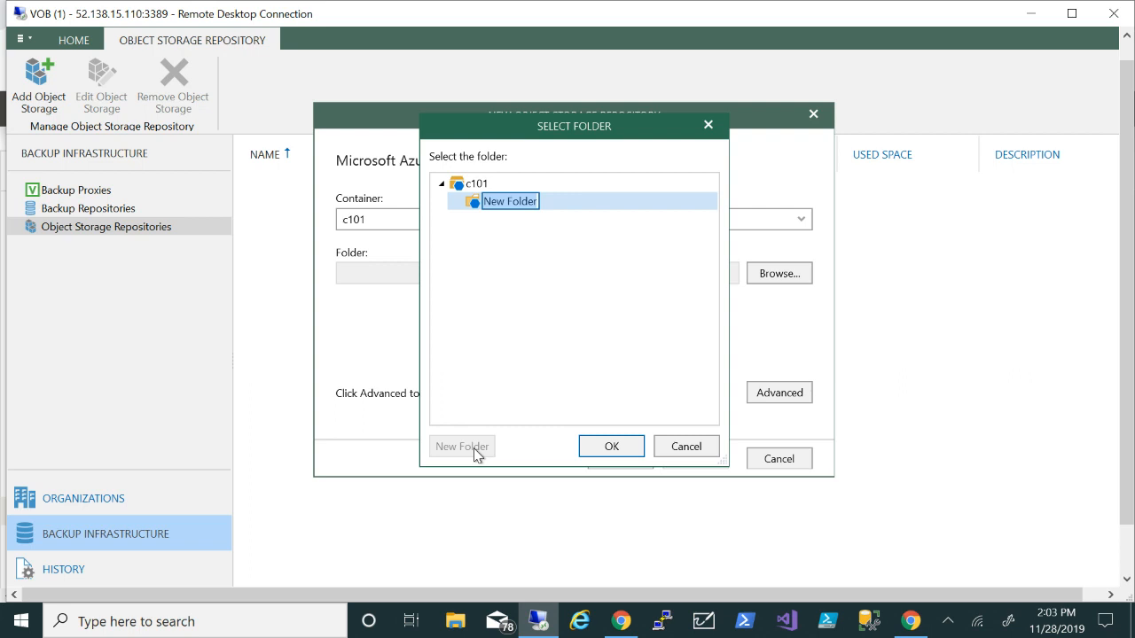
text(blob1)
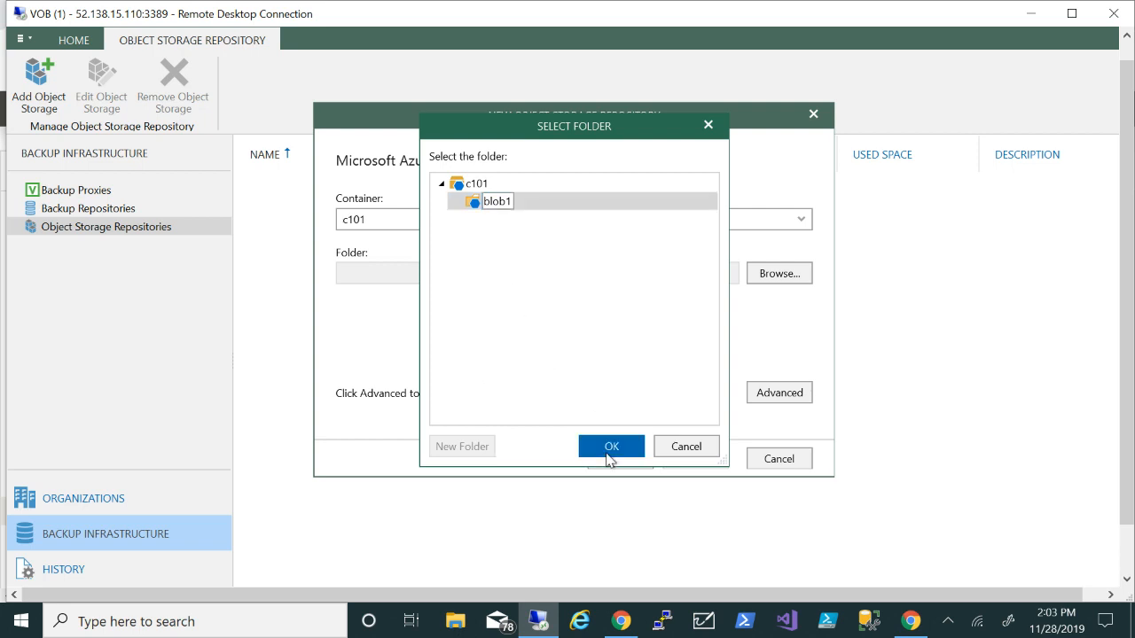
click(611, 446)
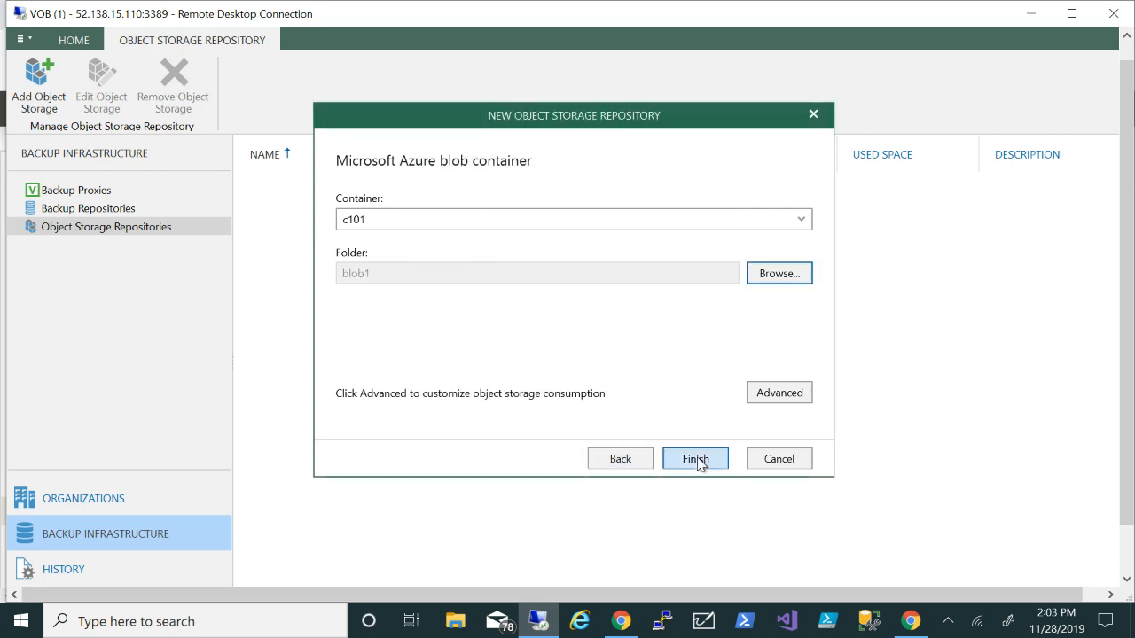
Finish the wizard so the 'Azure BLOB' repository appears in Object Storage Repositories
click(695, 458)
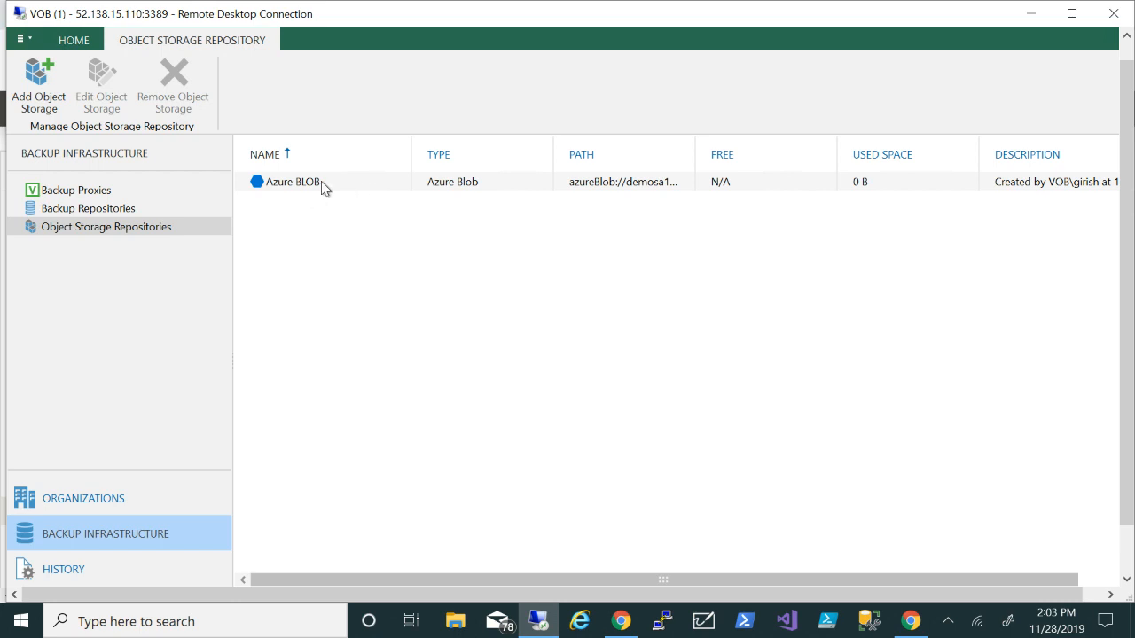
mouse_move(328, 202)
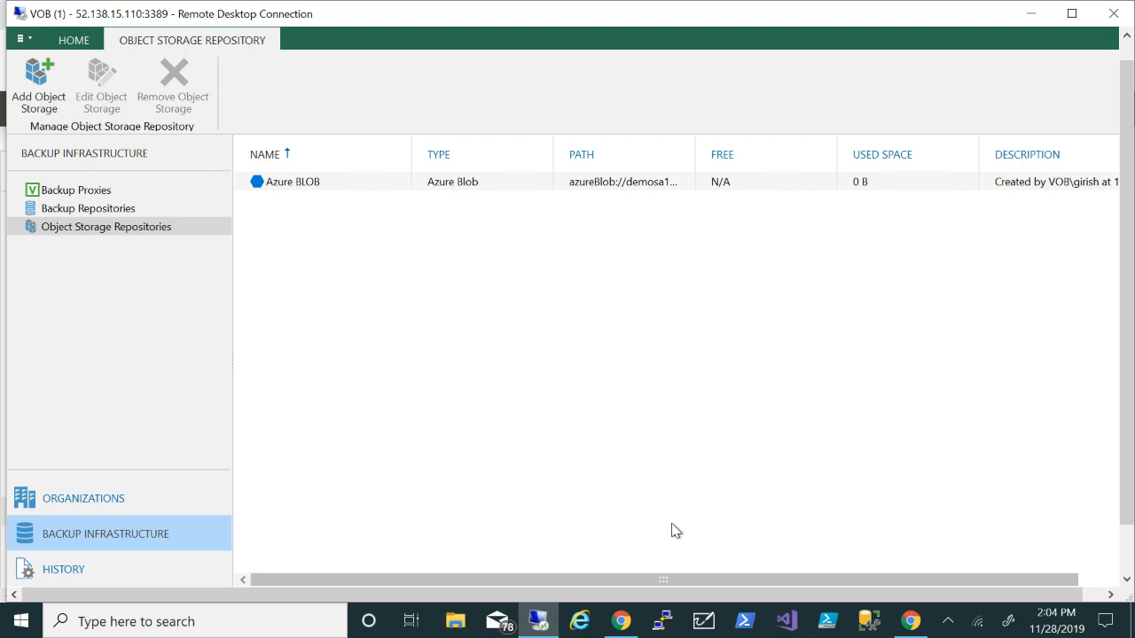
mouse_move(618, 621)
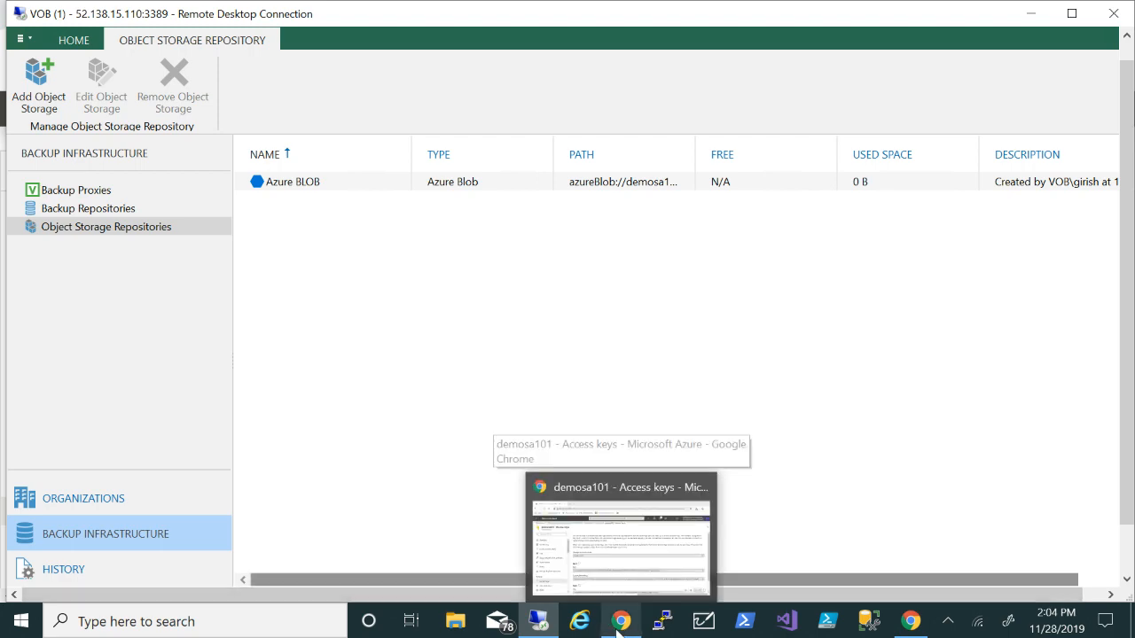